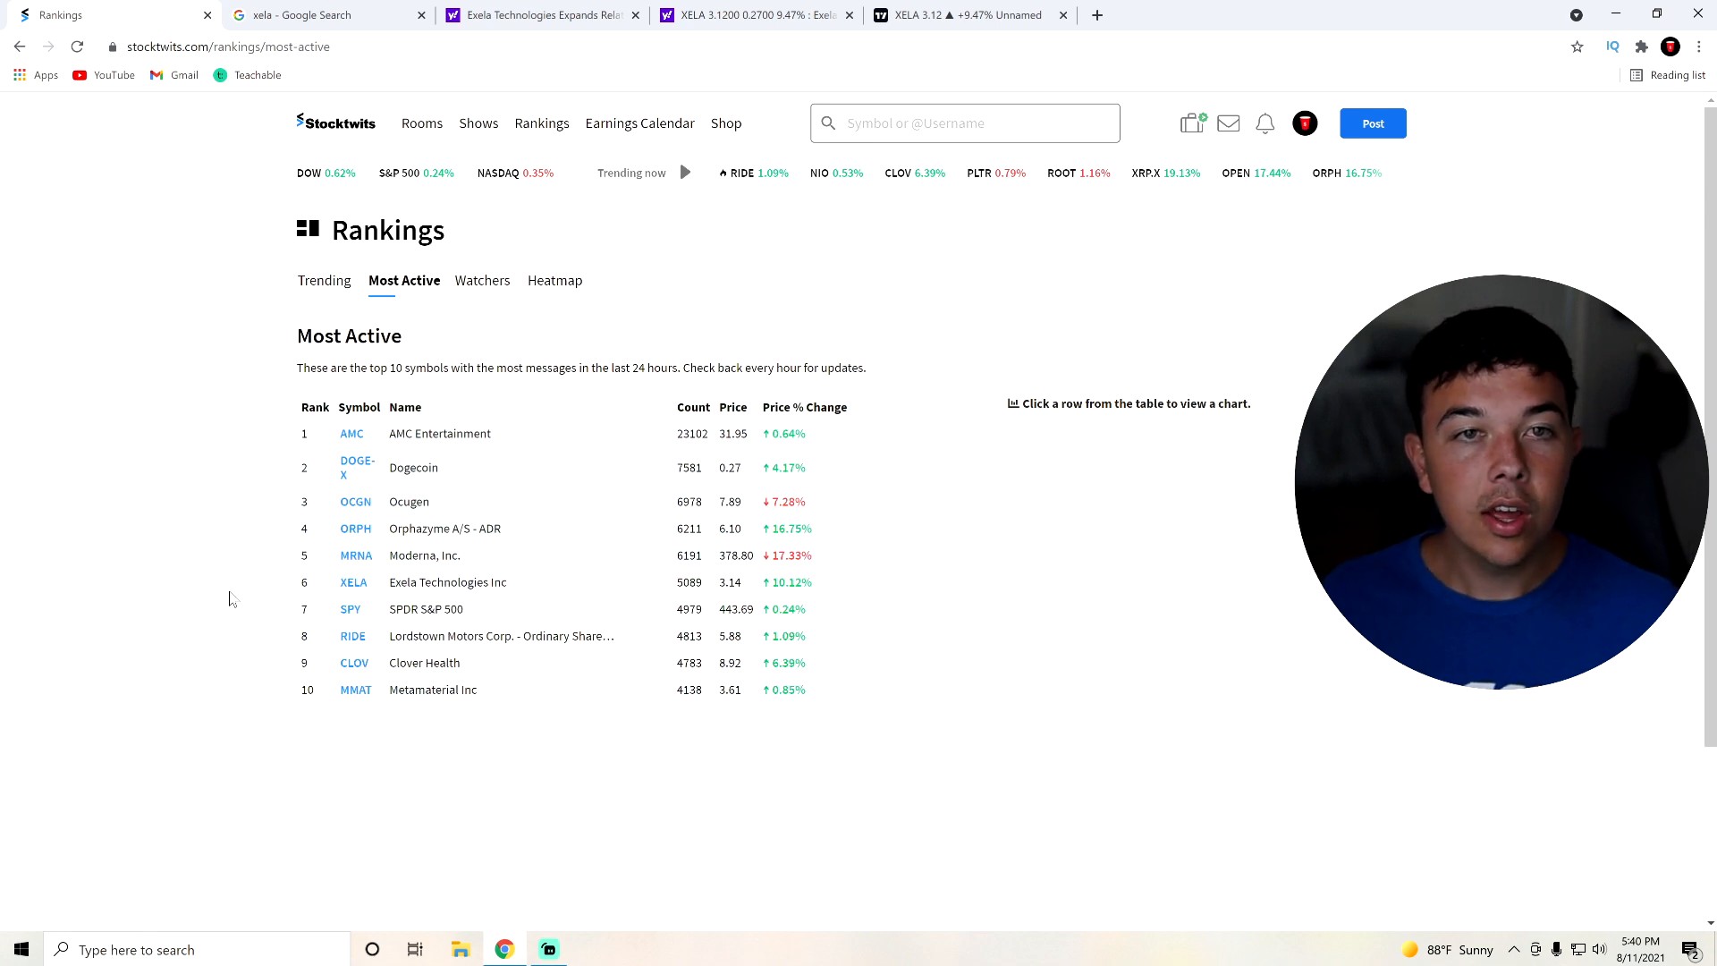
pyautogui.moveTo(213, 567)
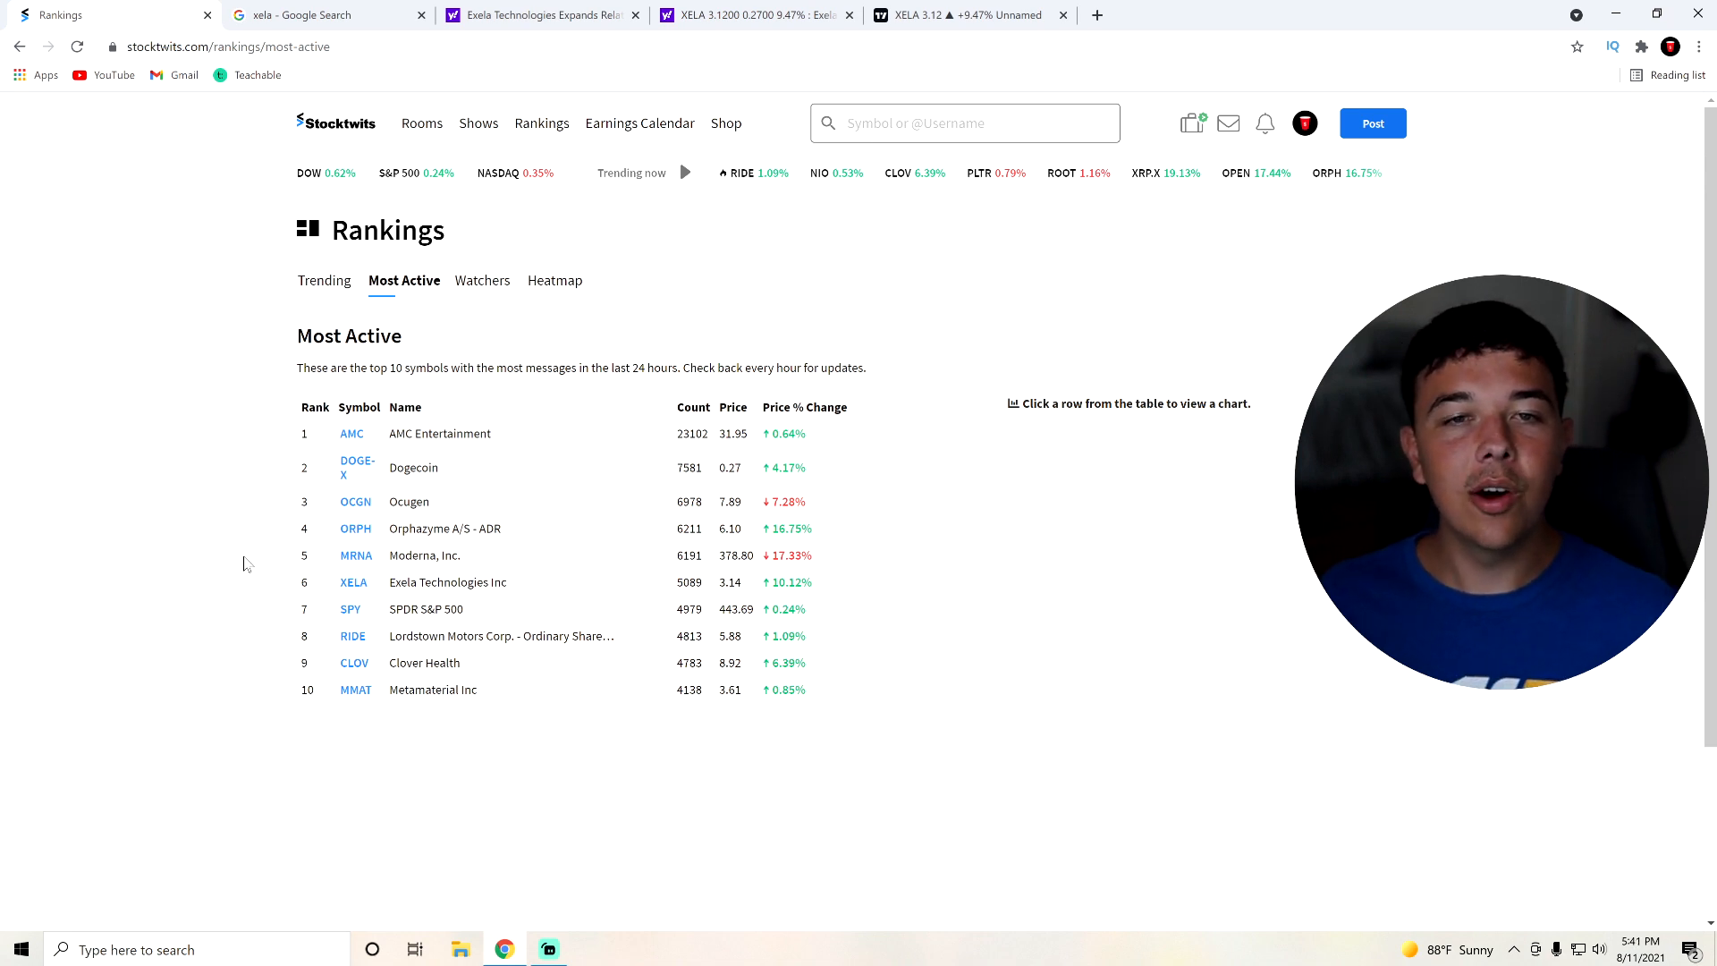
pyautogui.moveTo(381, 583)
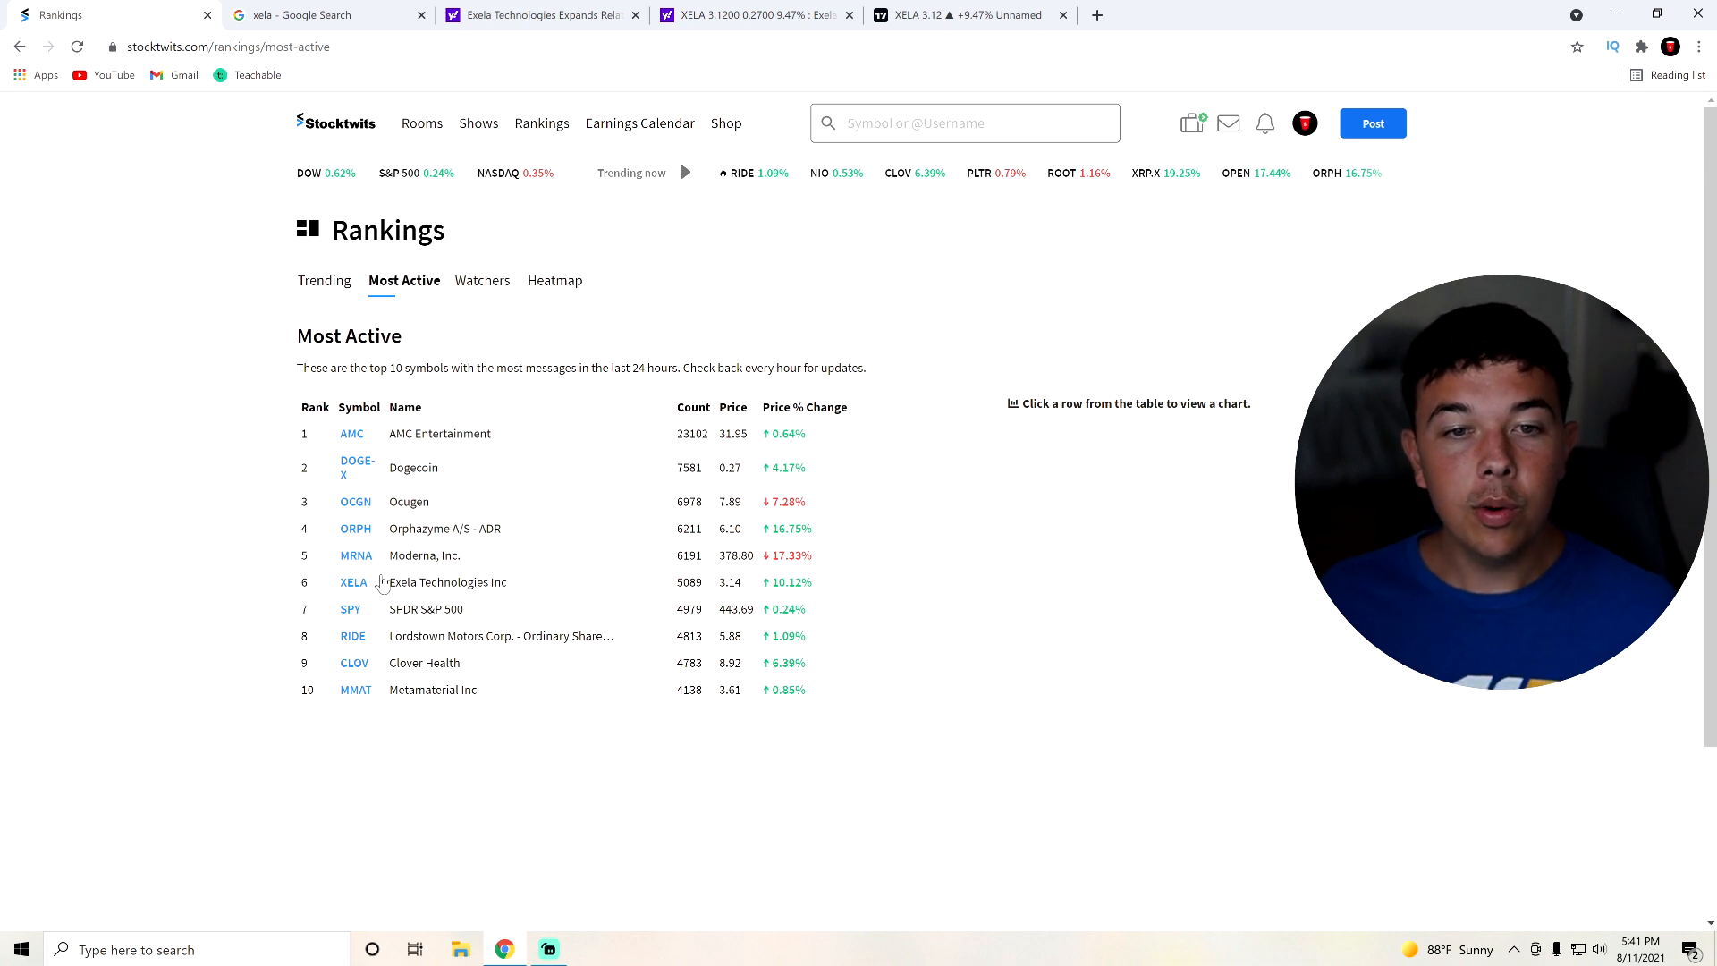
pyautogui.moveTo(351, 615)
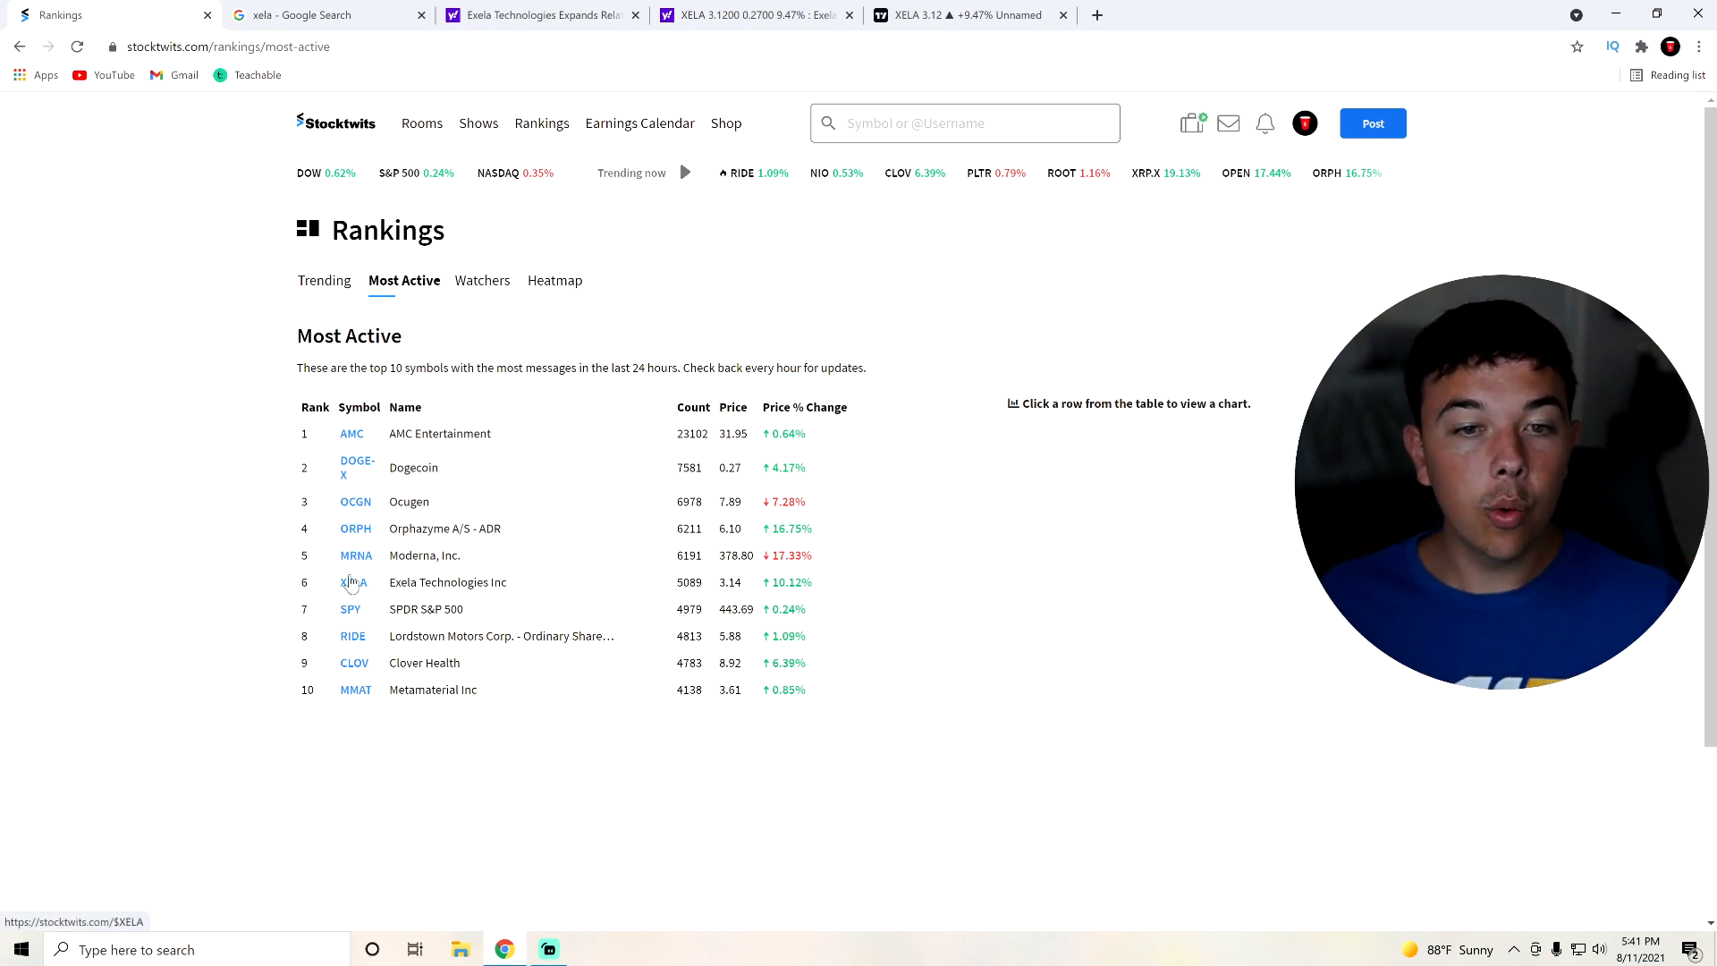
pyautogui.moveTo(353, 581)
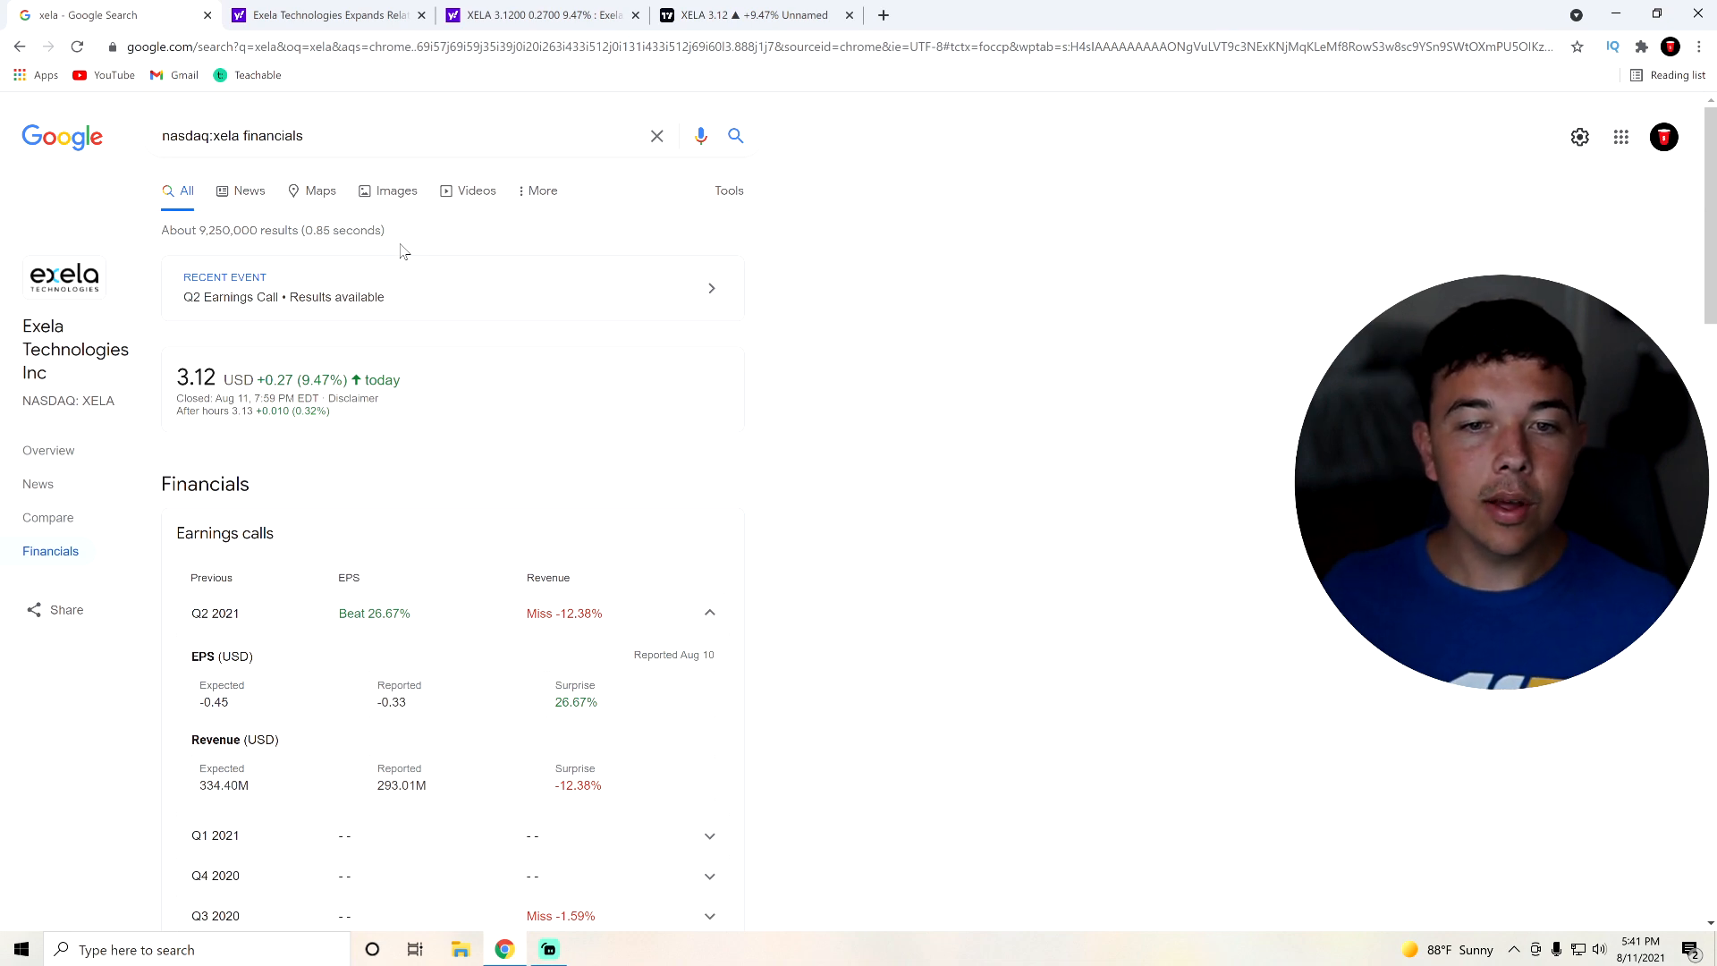
# Scroll through XELA's Earnings calls and Quarterly financials cards in Google Search.
pyautogui.scroll(-3)
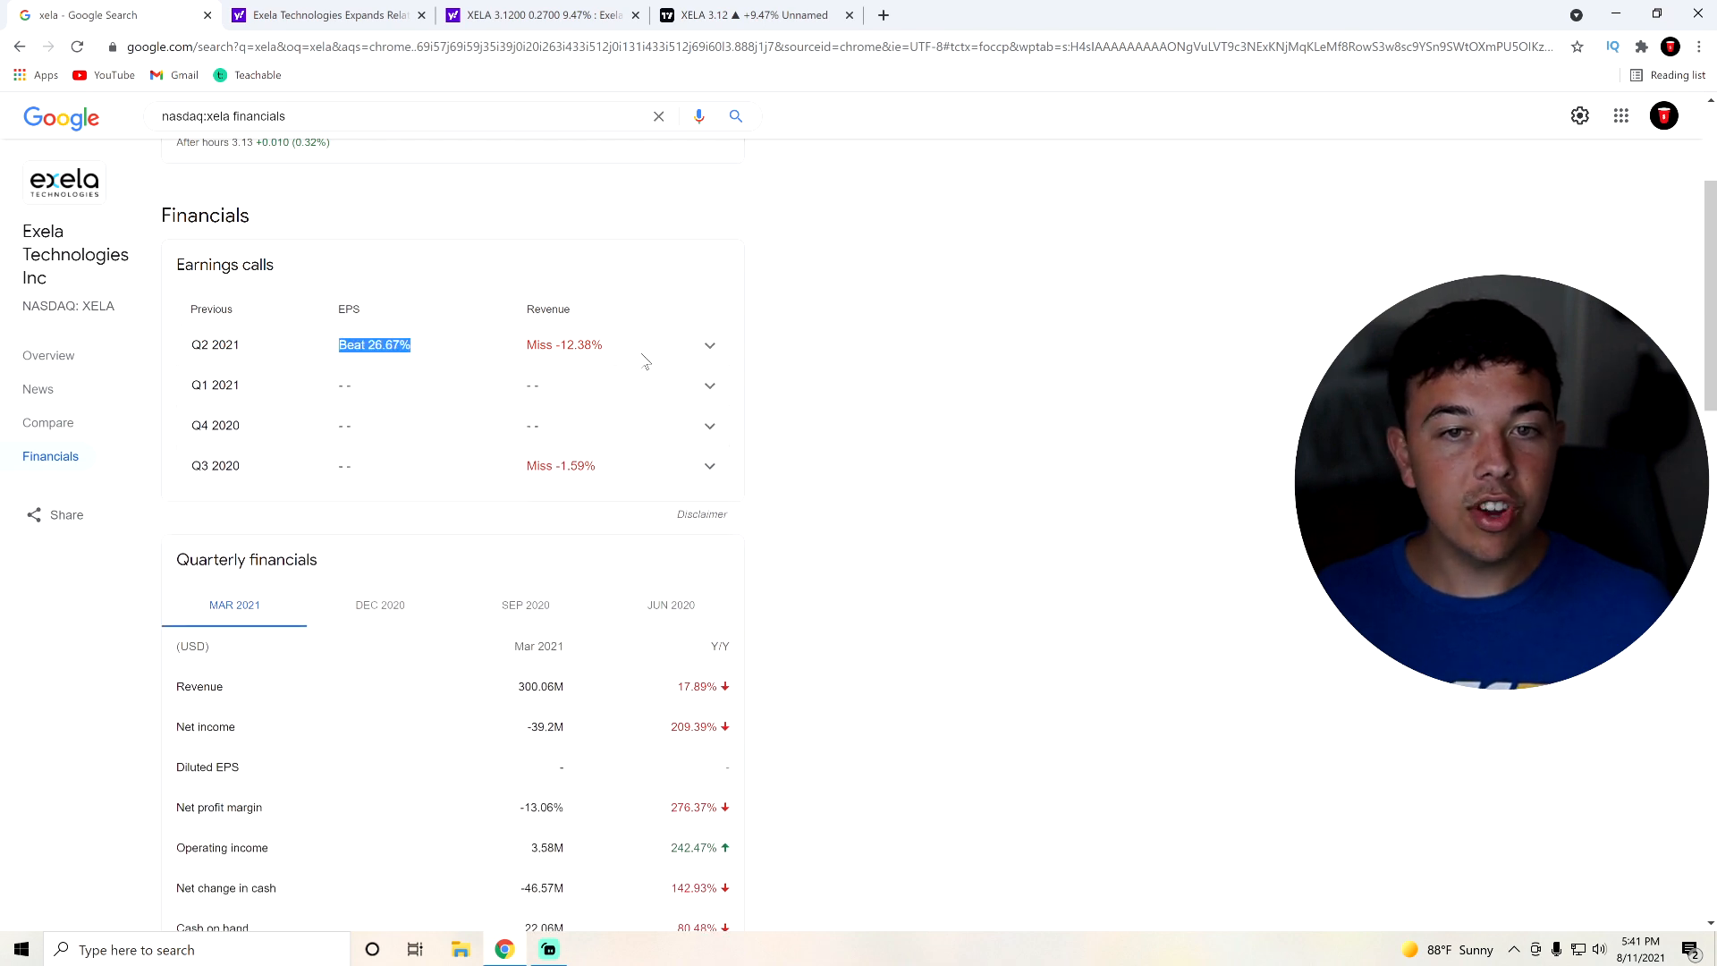
pyautogui.scroll(-3)
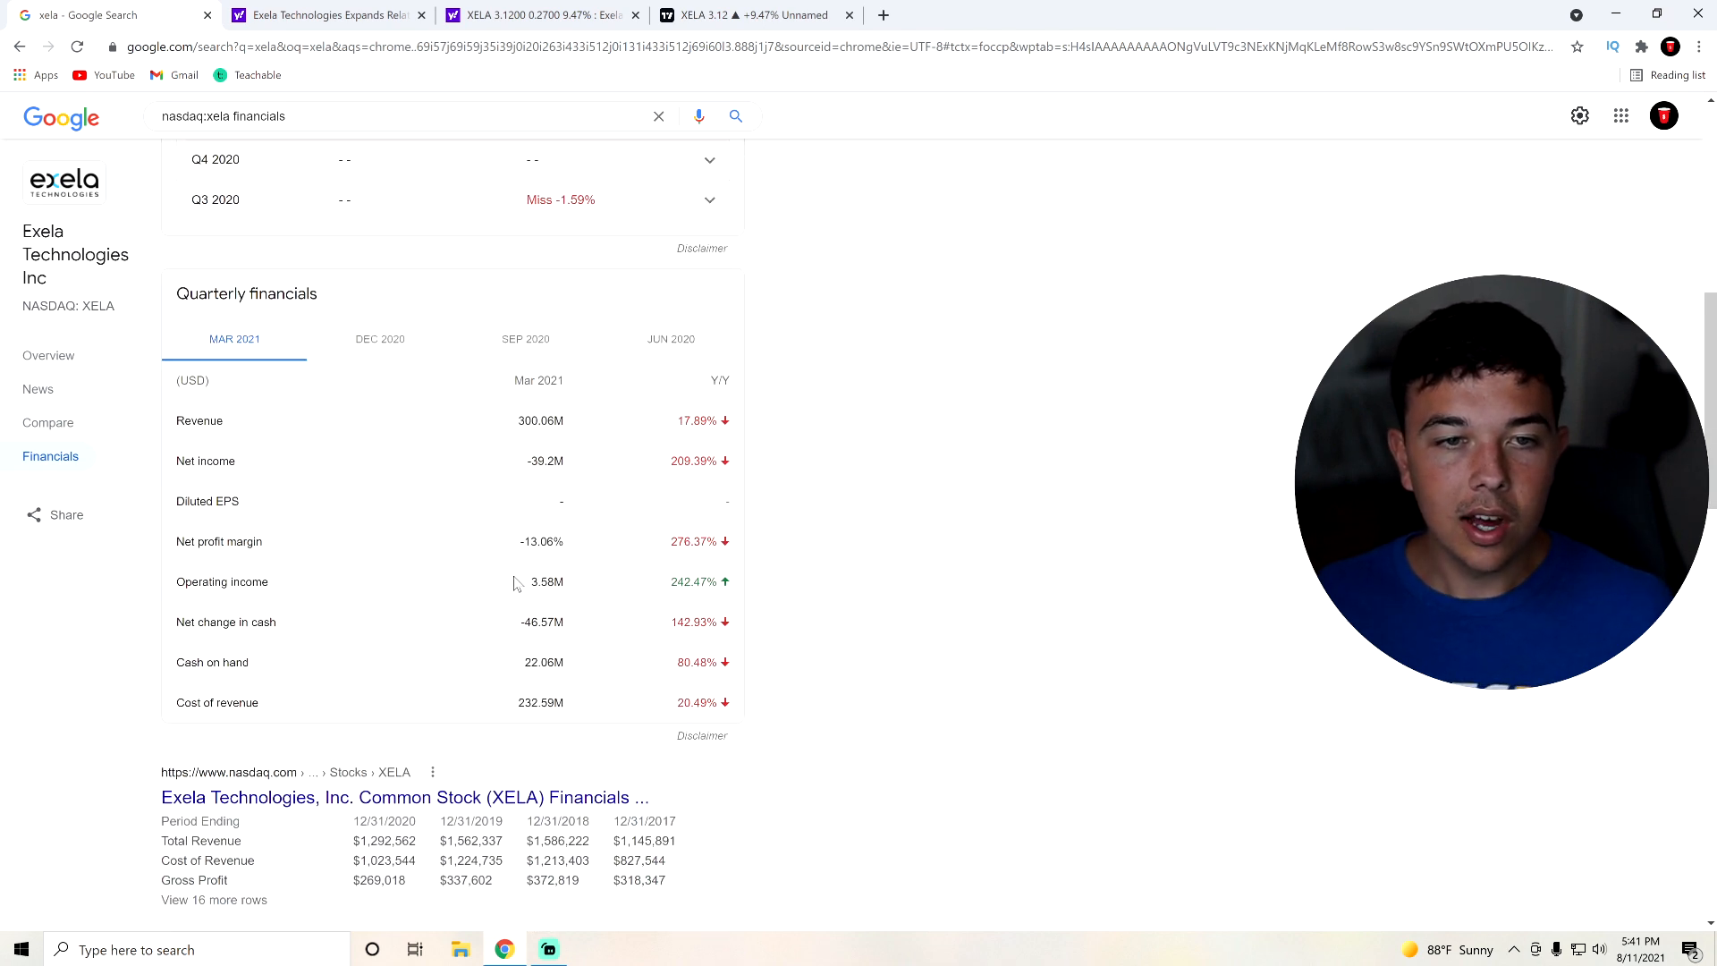
pyautogui.scroll(-3)
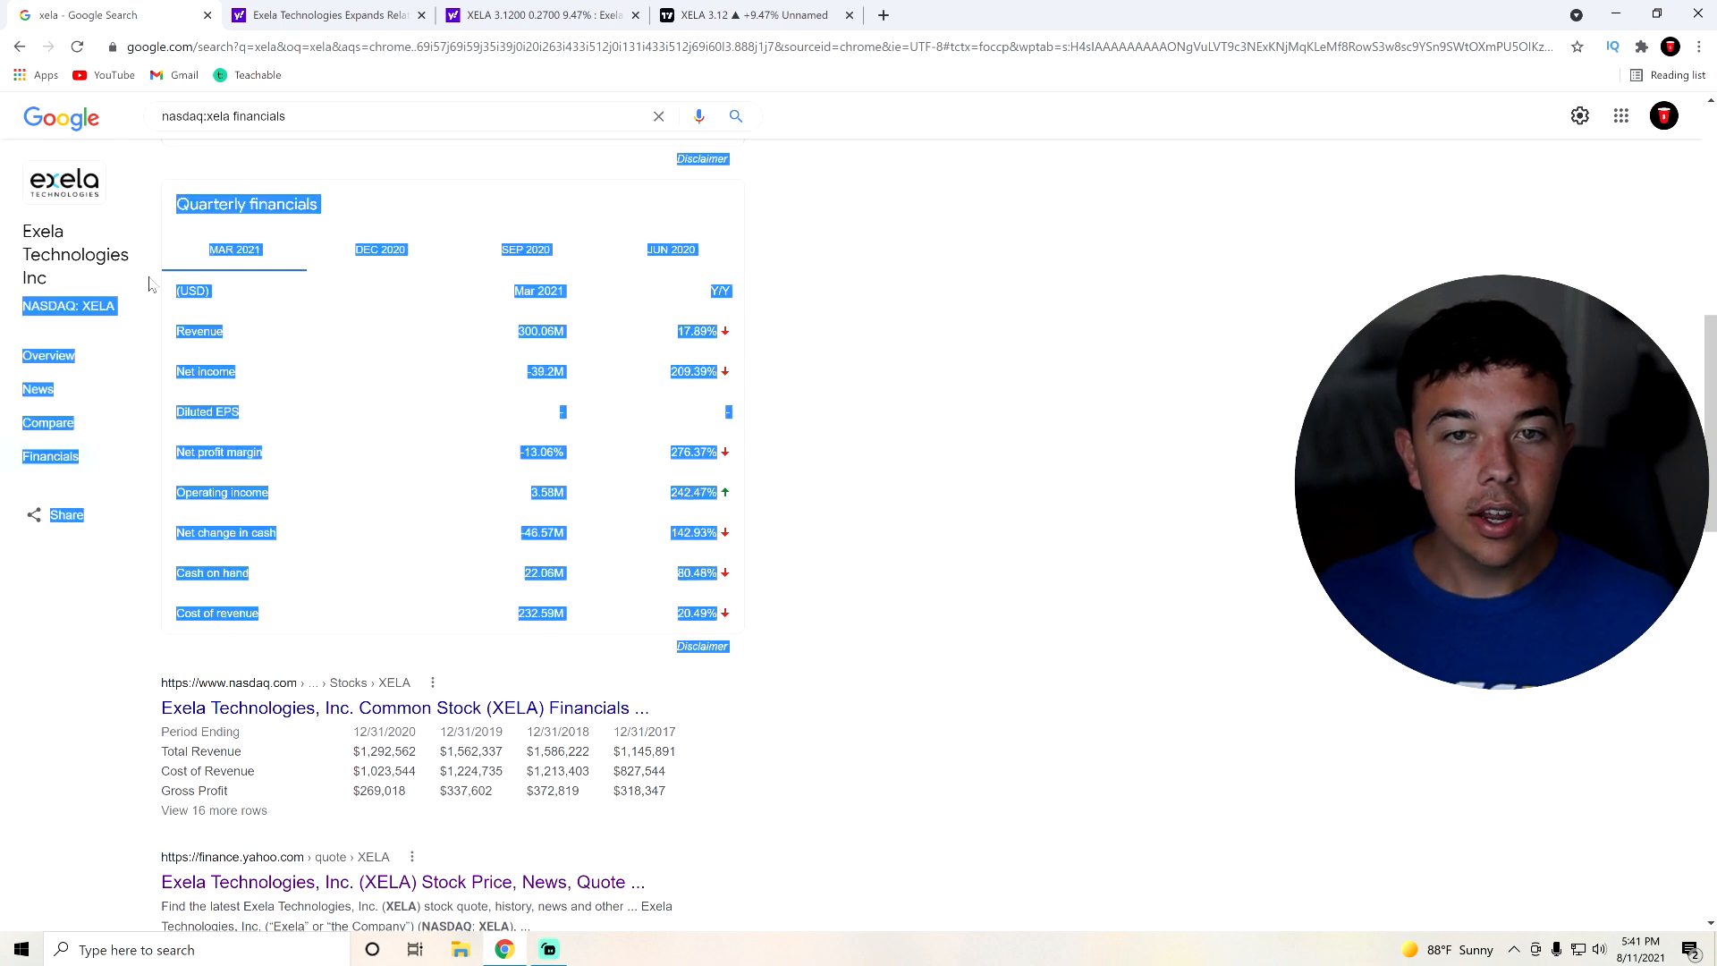
pyautogui.click(877, 306)
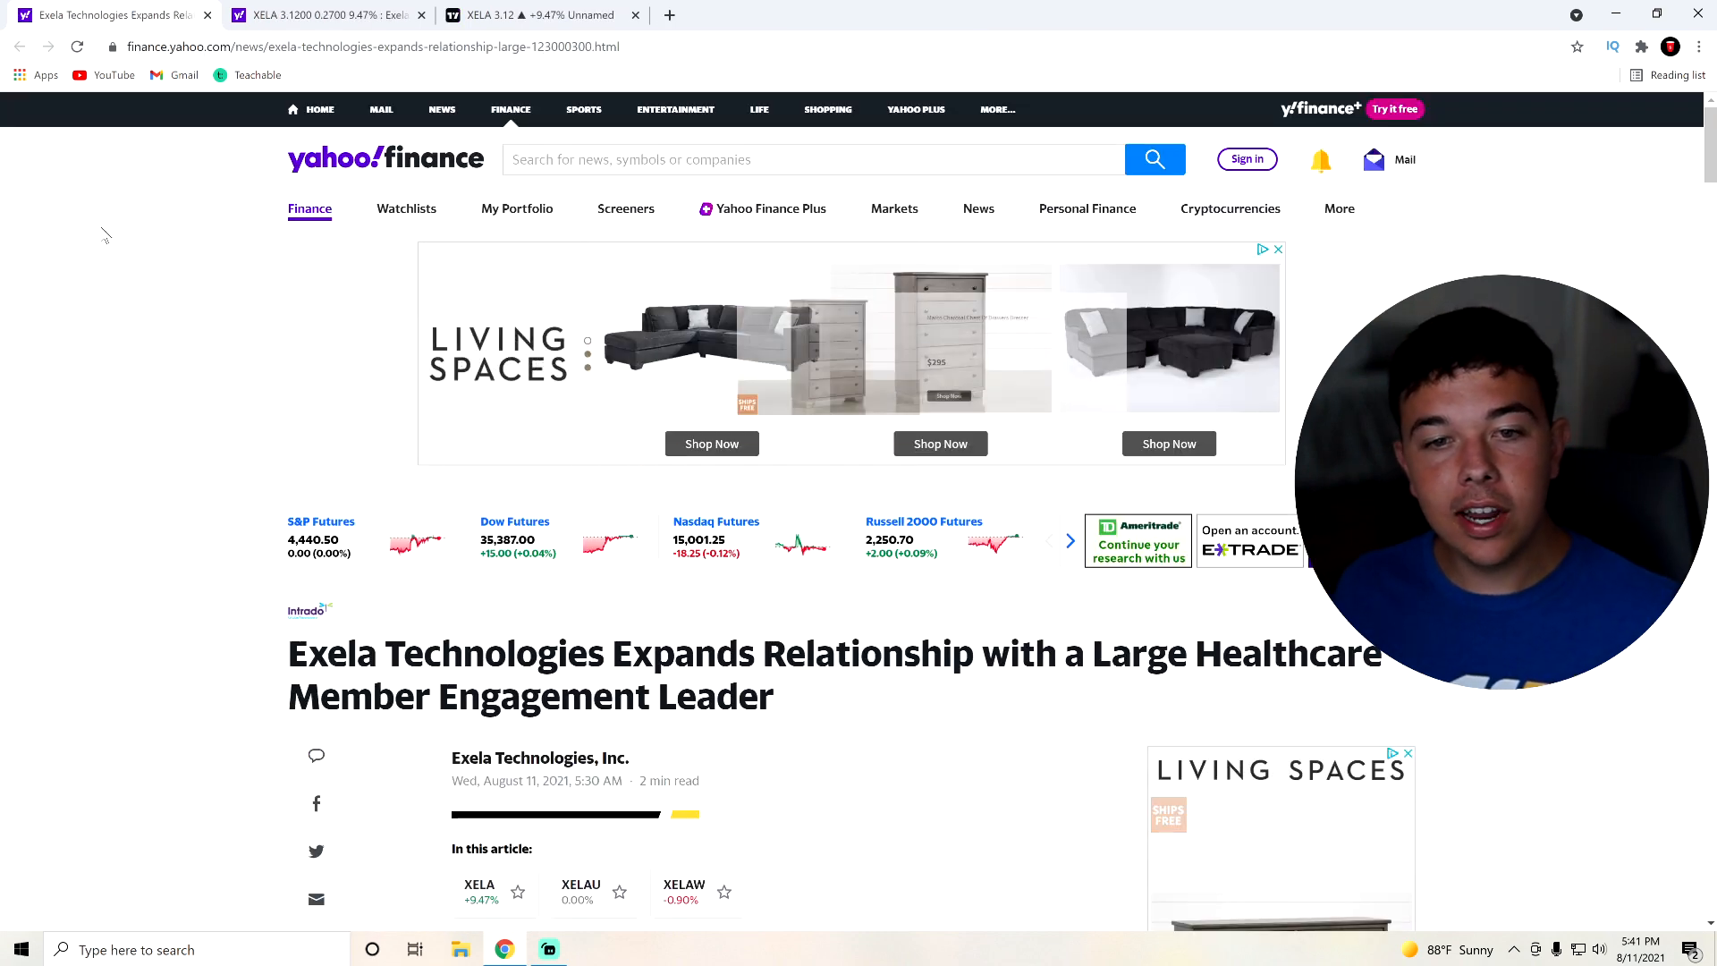
# Read down to the article's bullet points and highlight the healthcare partnership bullet.
pyautogui.scroll(-3)
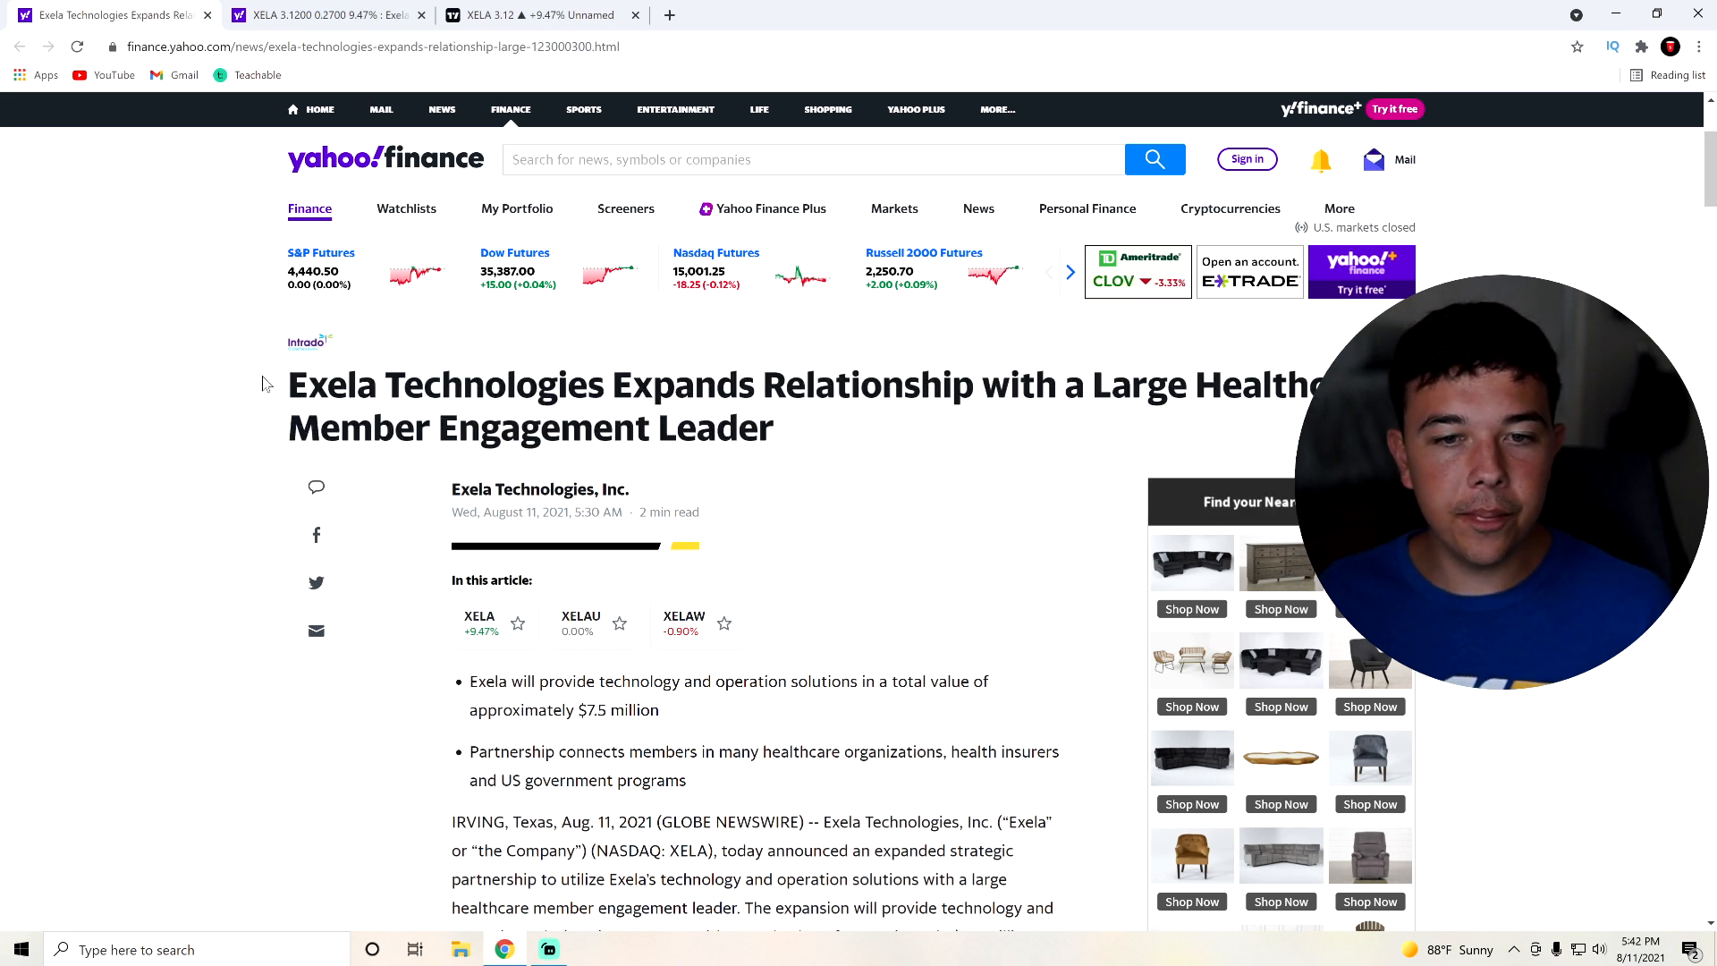
pyautogui.scroll(-3)
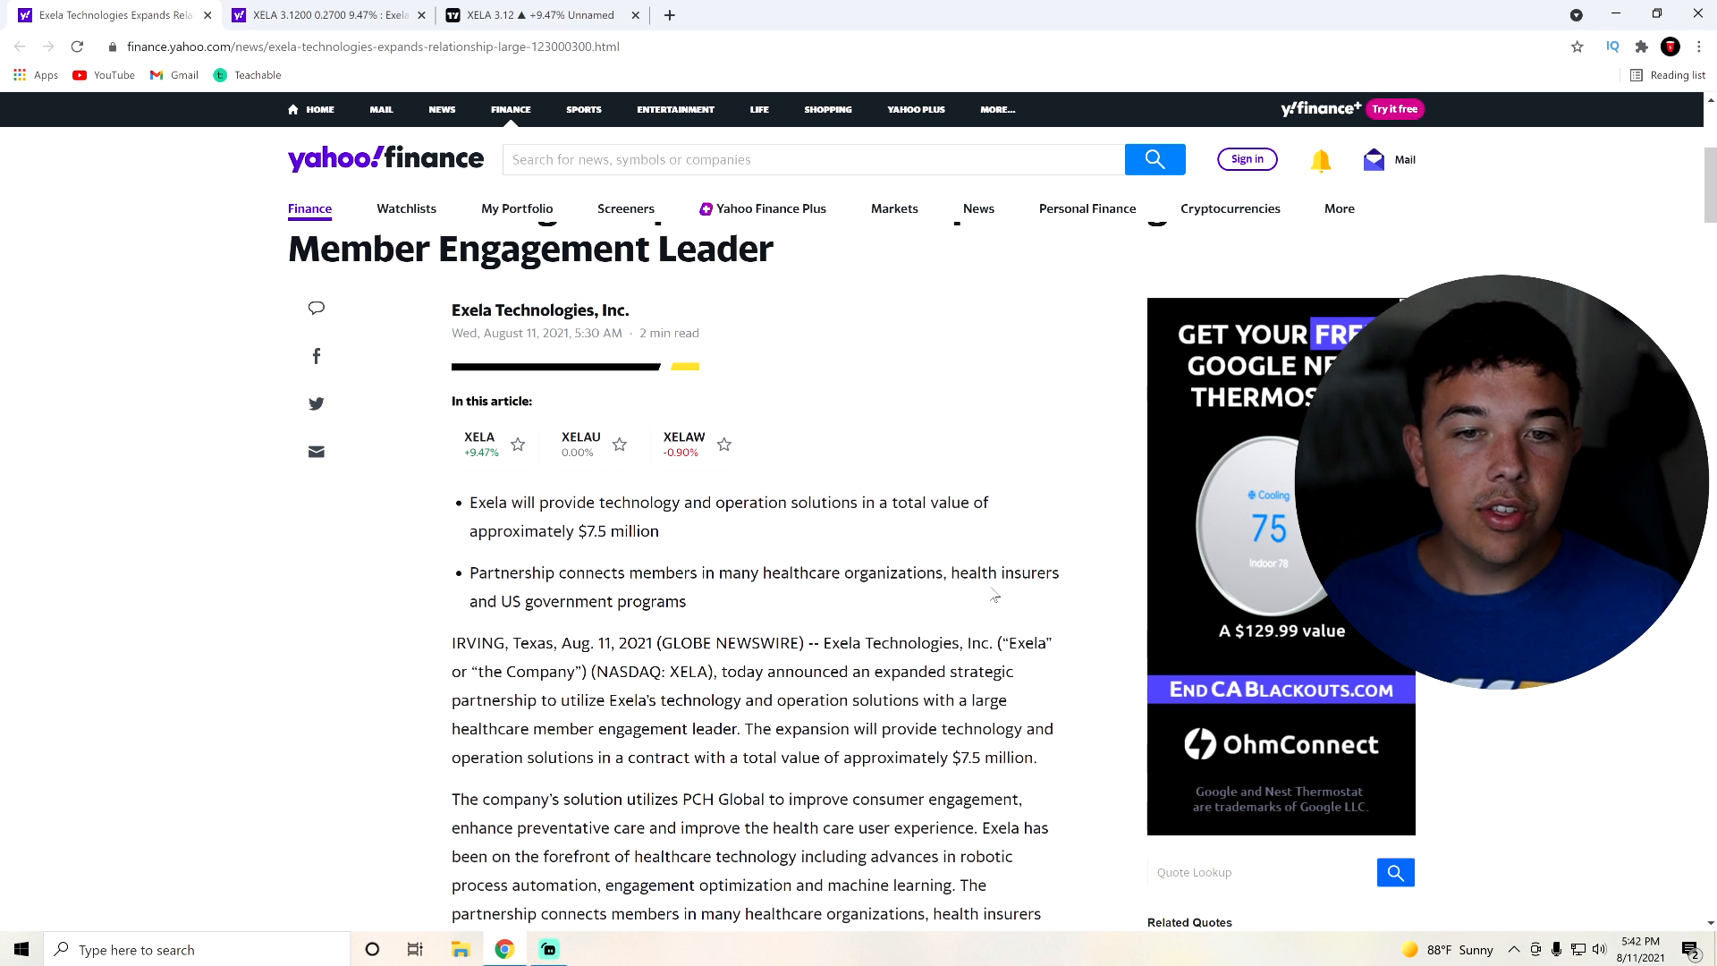
pyautogui.moveTo(632, 572); pyautogui.dragTo(686, 601)
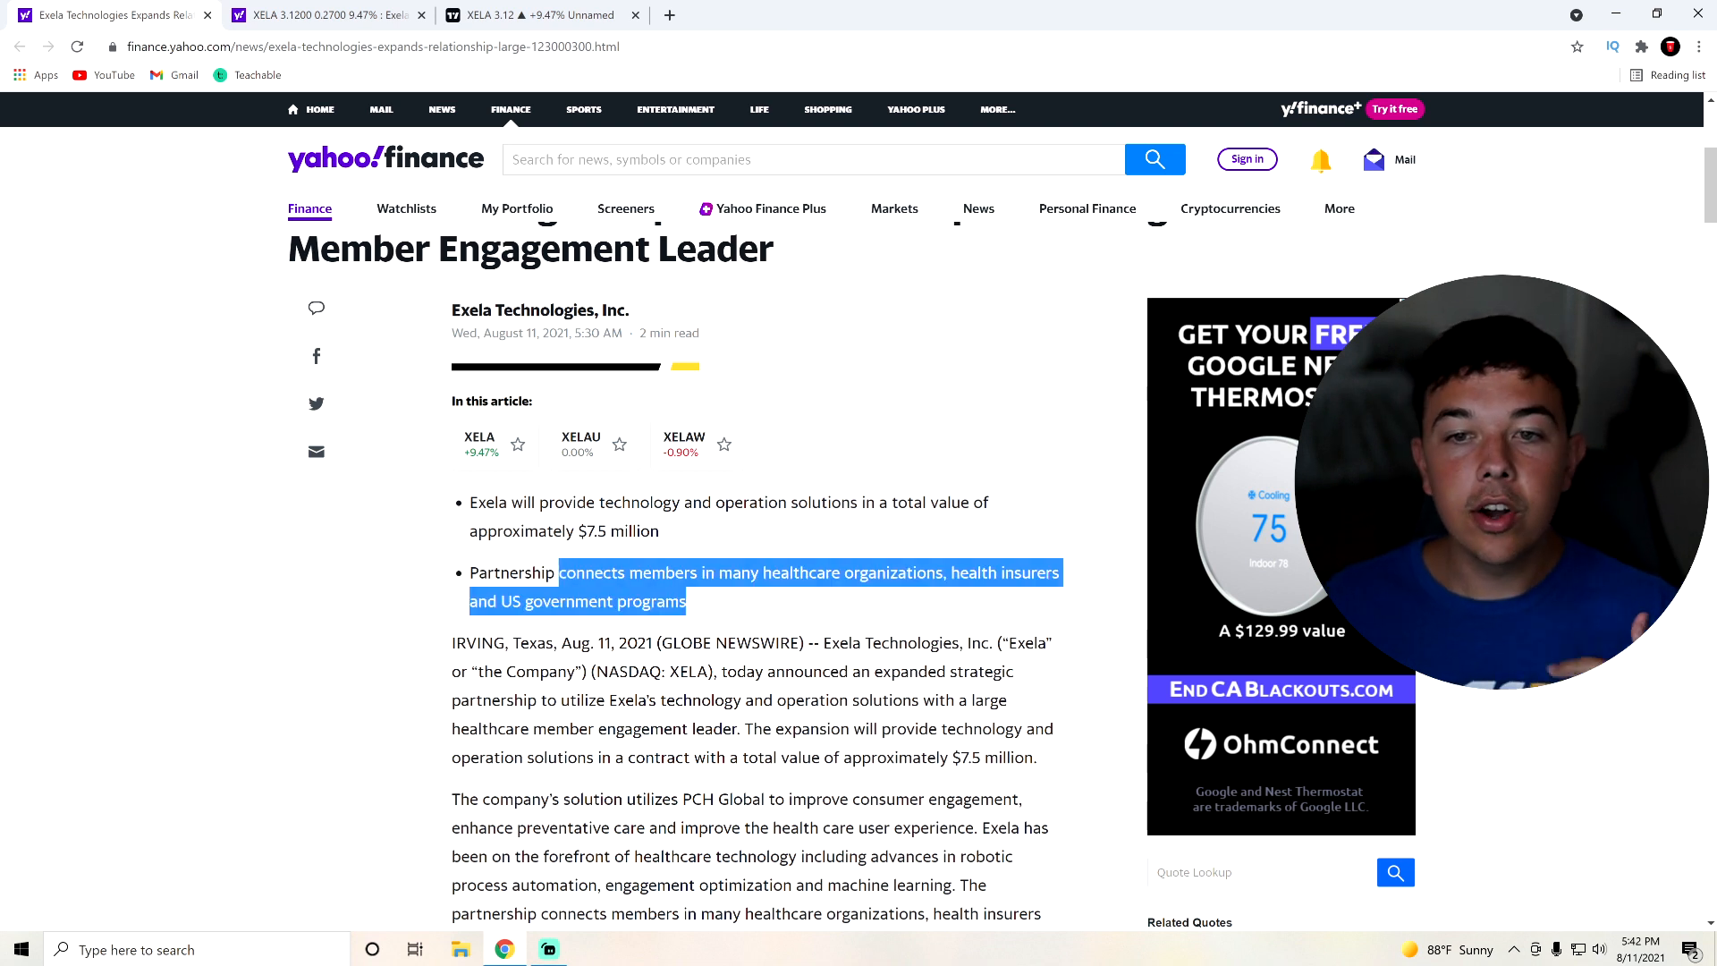
pyautogui.click(687, 624)
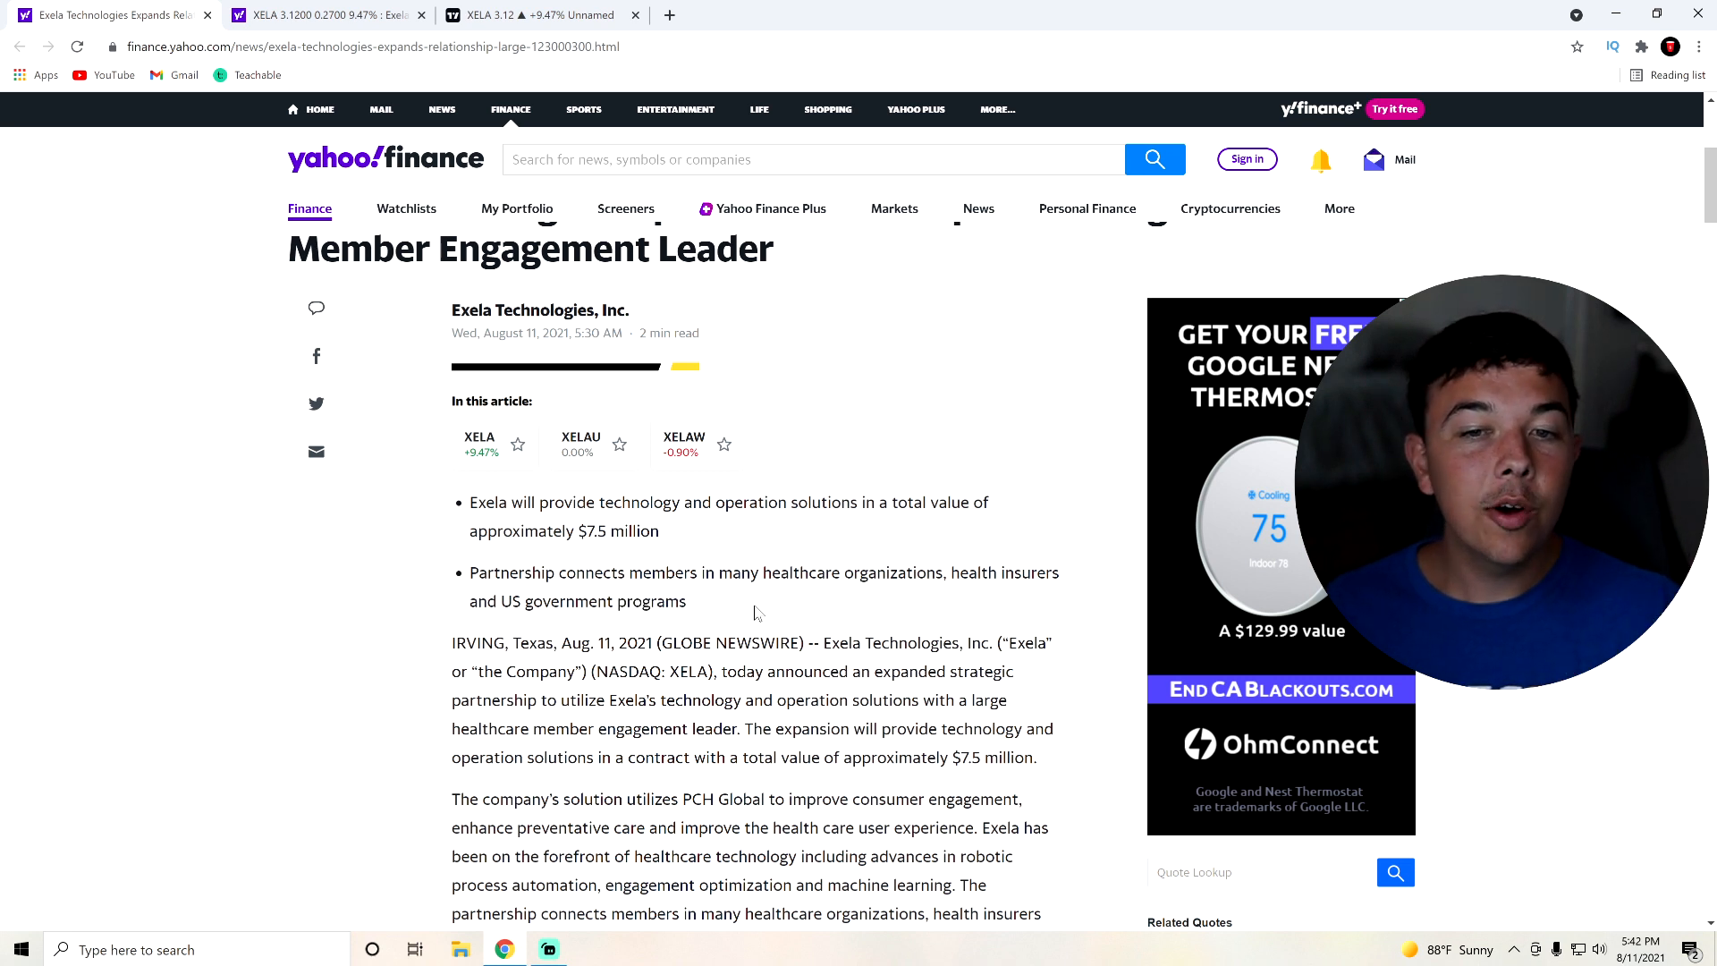
# Highlight the key points about the ~$7.5 million healthcare contract and partnership reach.
pyautogui.moveTo(469, 573); pyautogui.dragTo(687, 601)
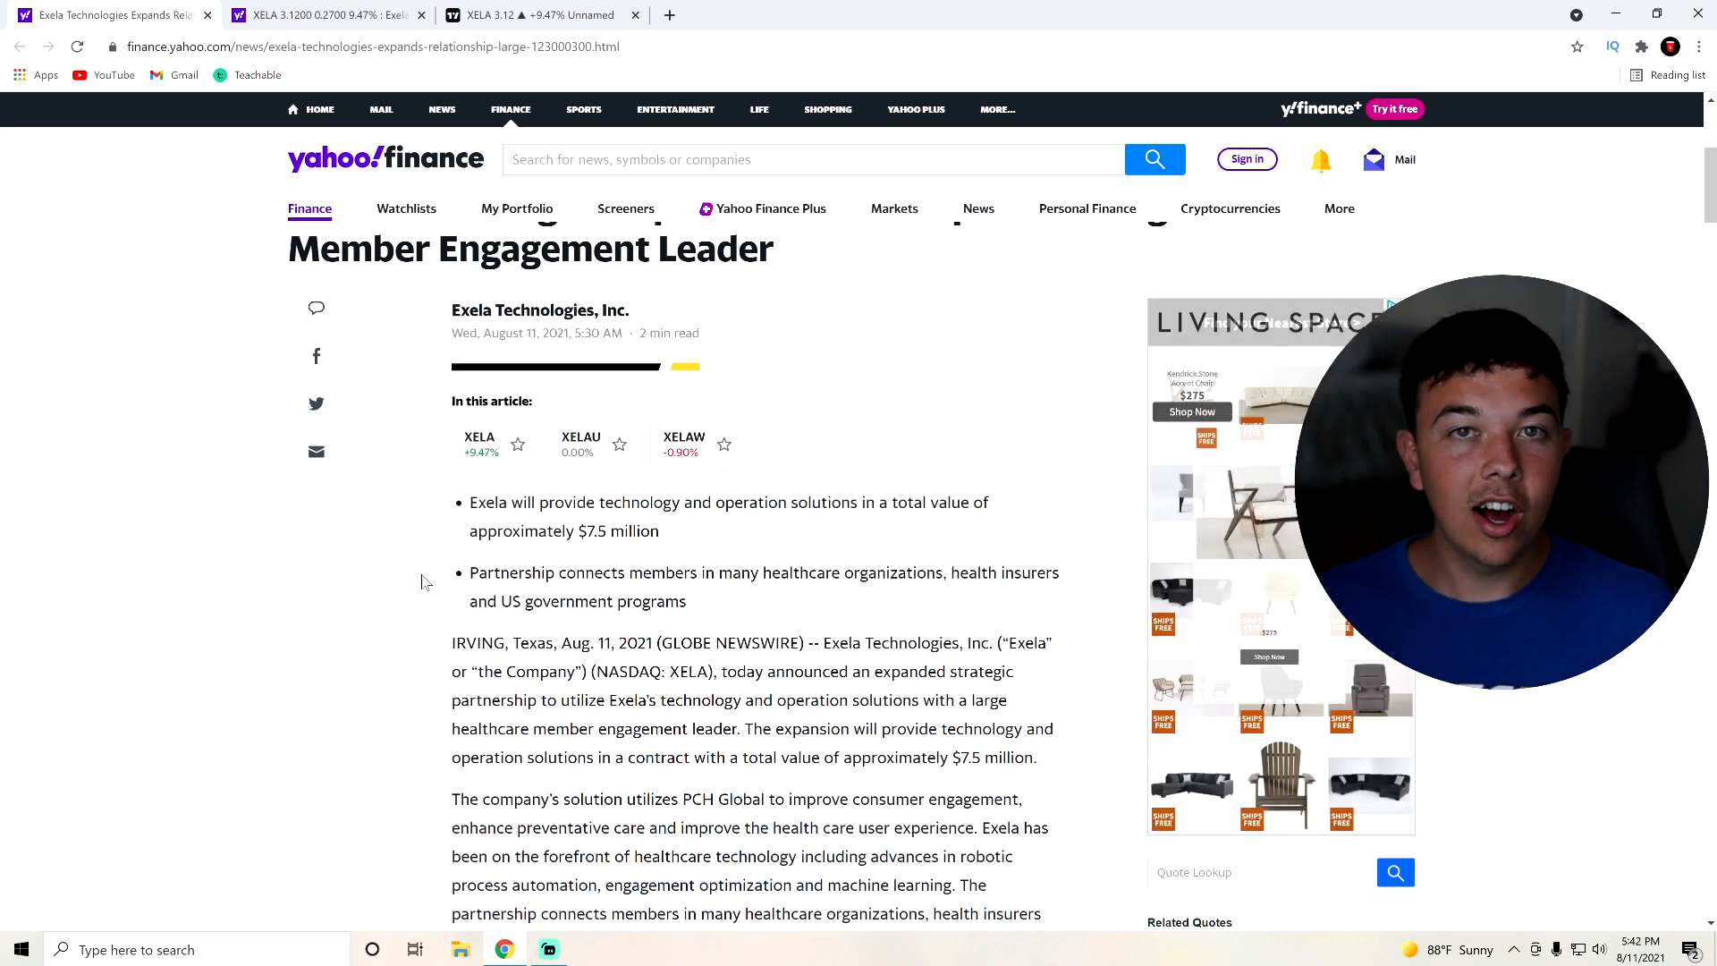
pyautogui.moveTo(450, 309); pyautogui.dragTo(687, 601)
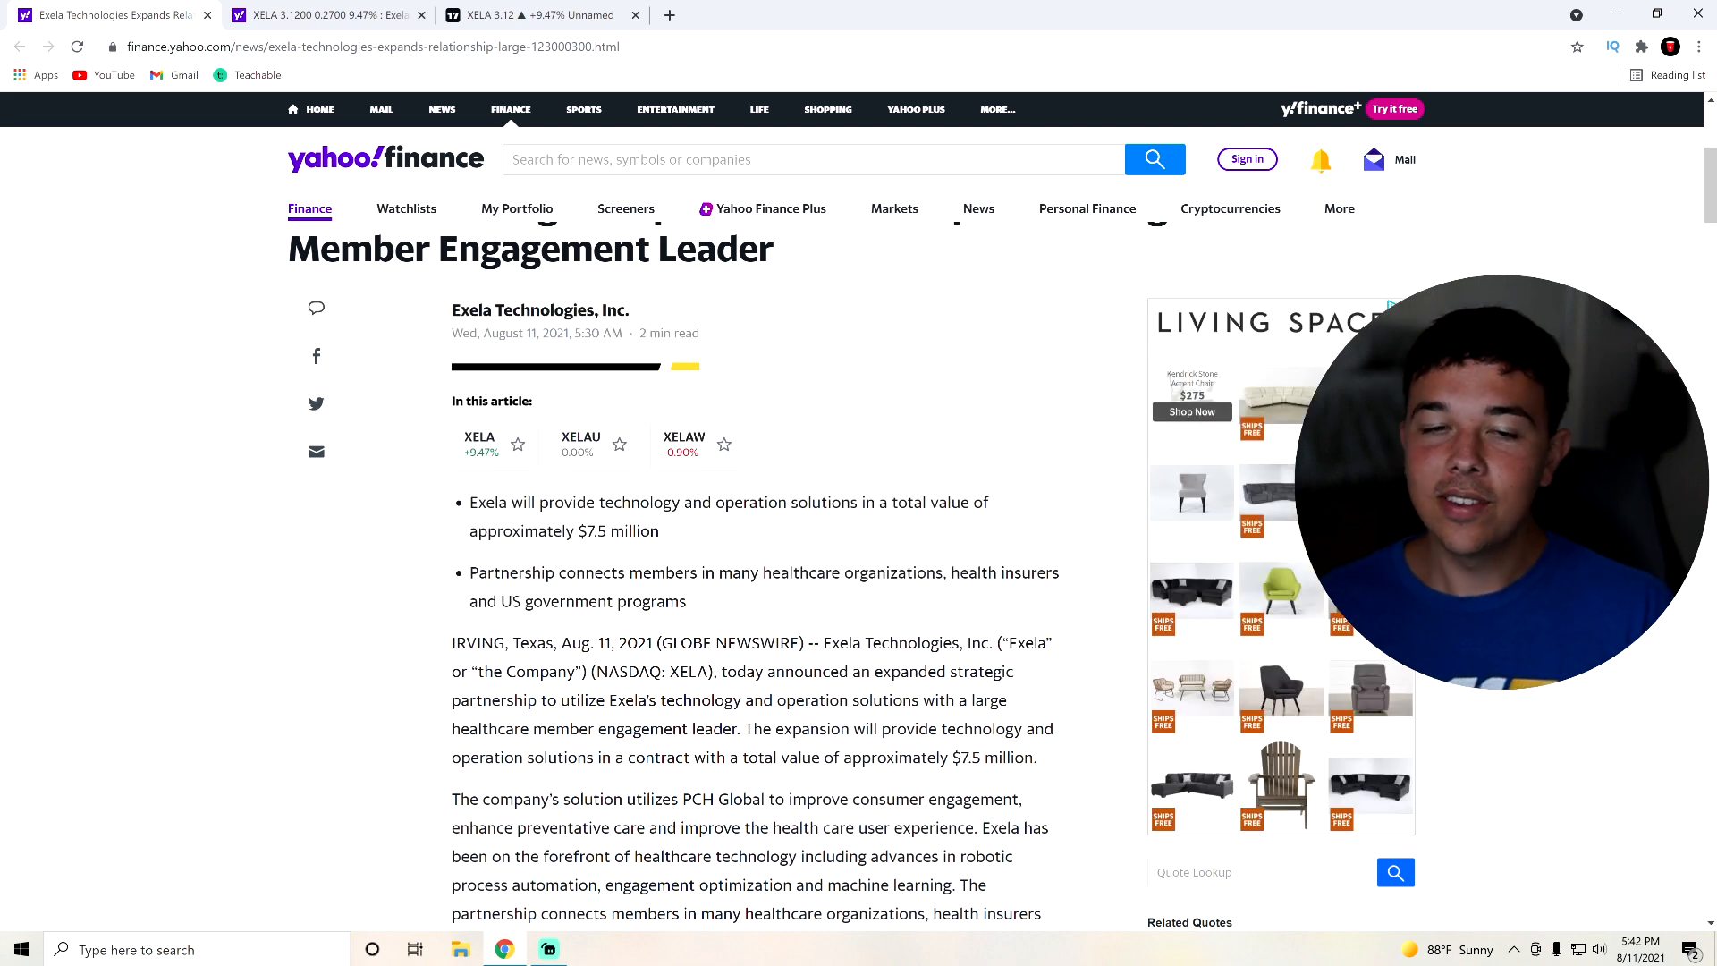
pyautogui.moveTo(452, 310); pyautogui.dragTo(687, 601)
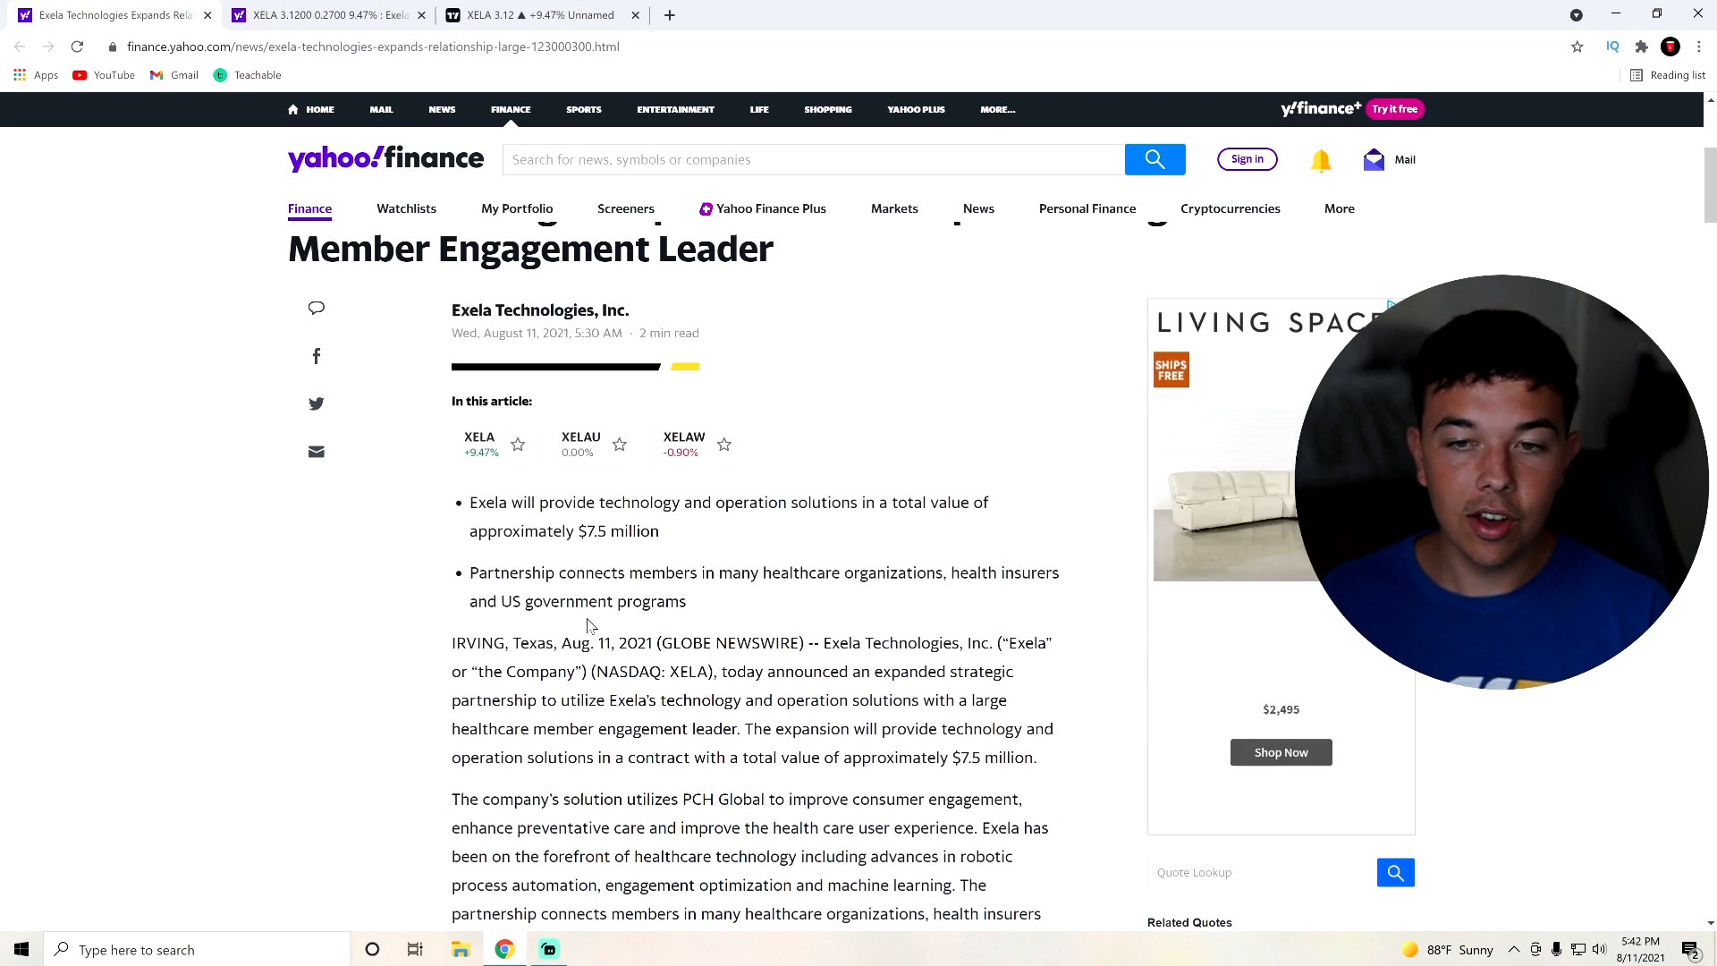
pyautogui.scroll(-3)
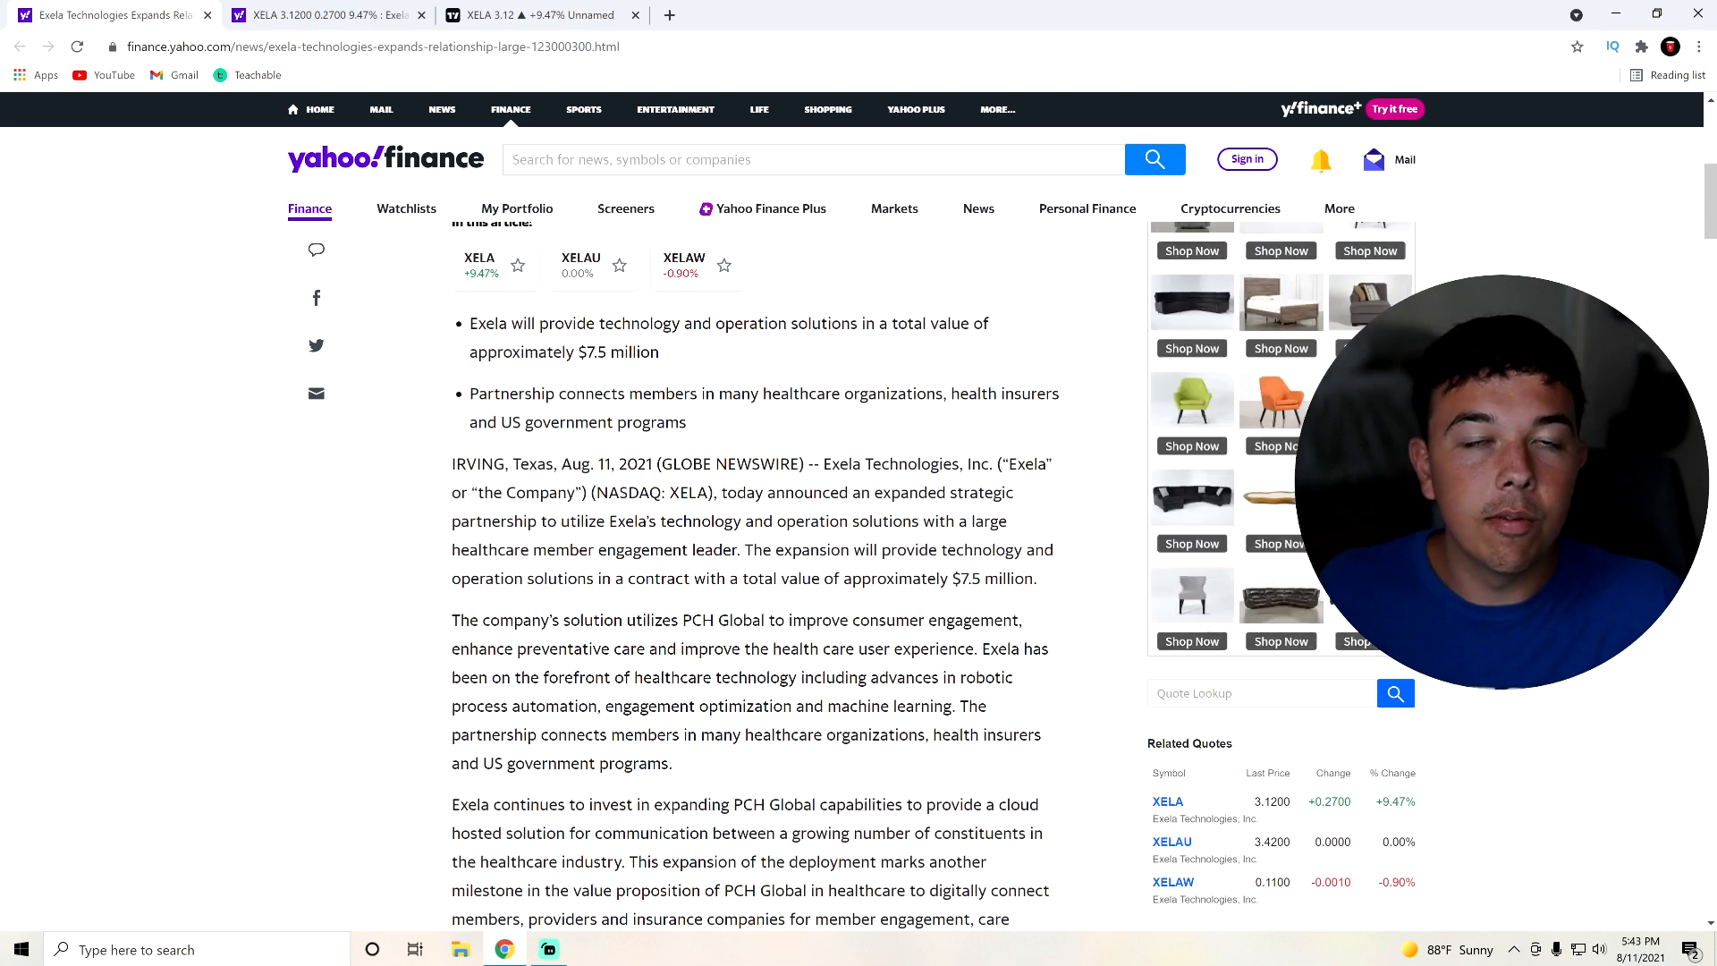
pyautogui.scroll(-3)
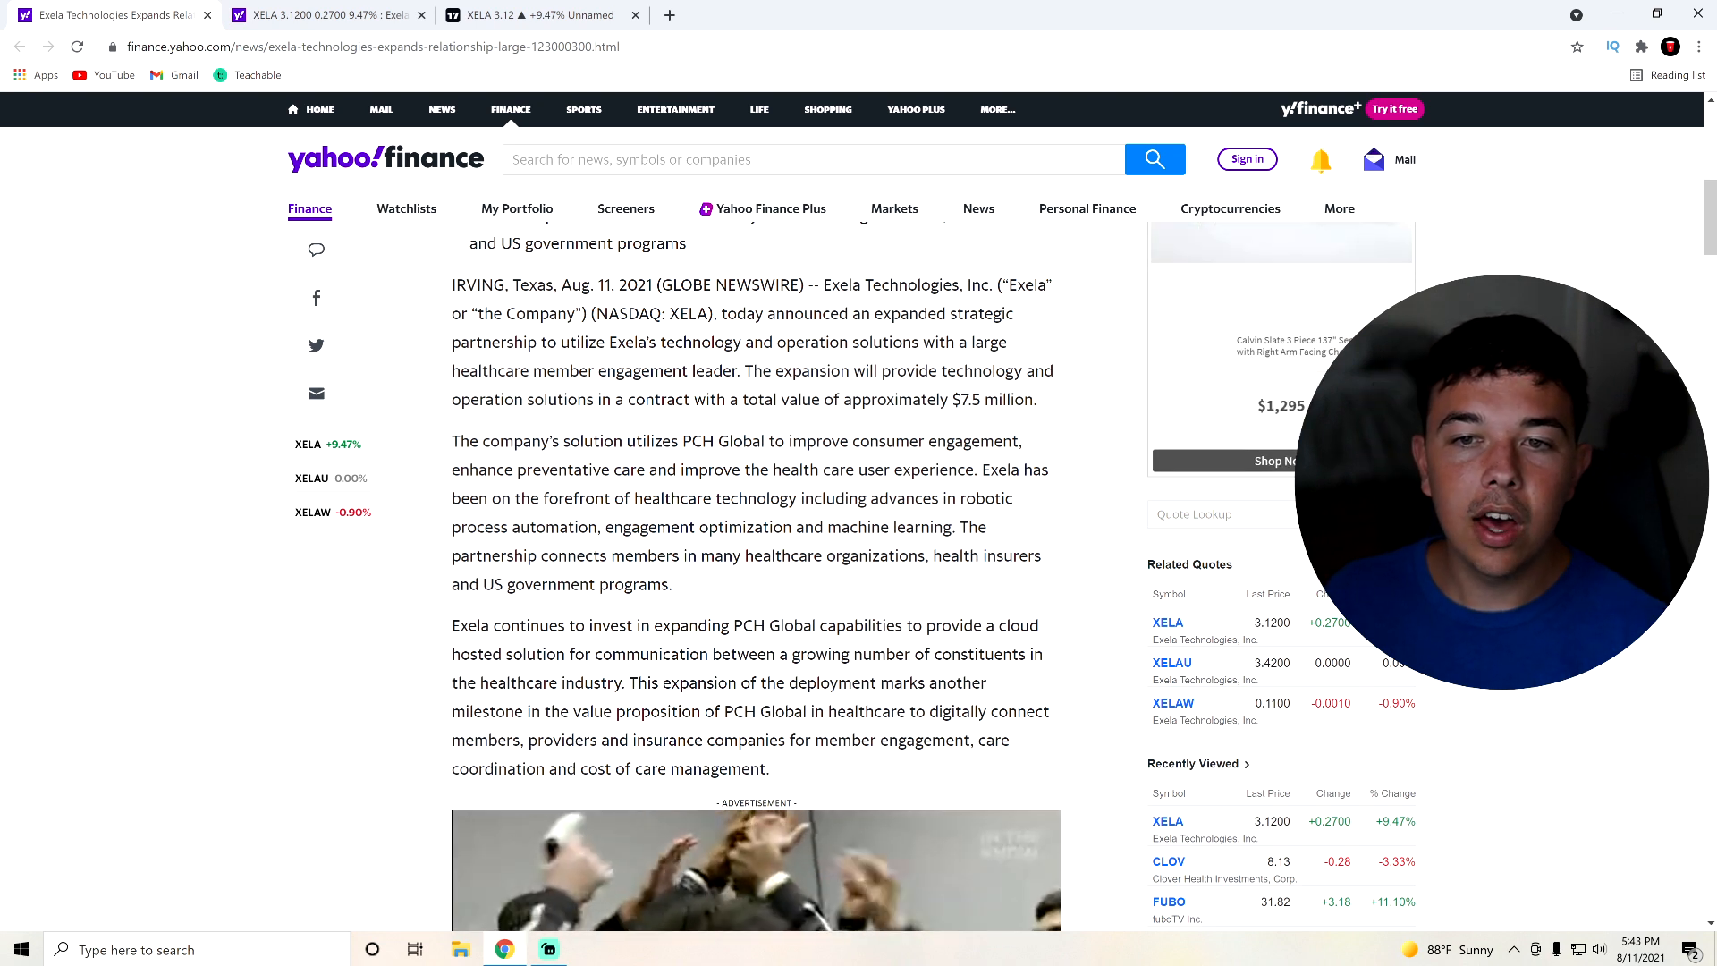
pyautogui.doubleClick(932, 469)
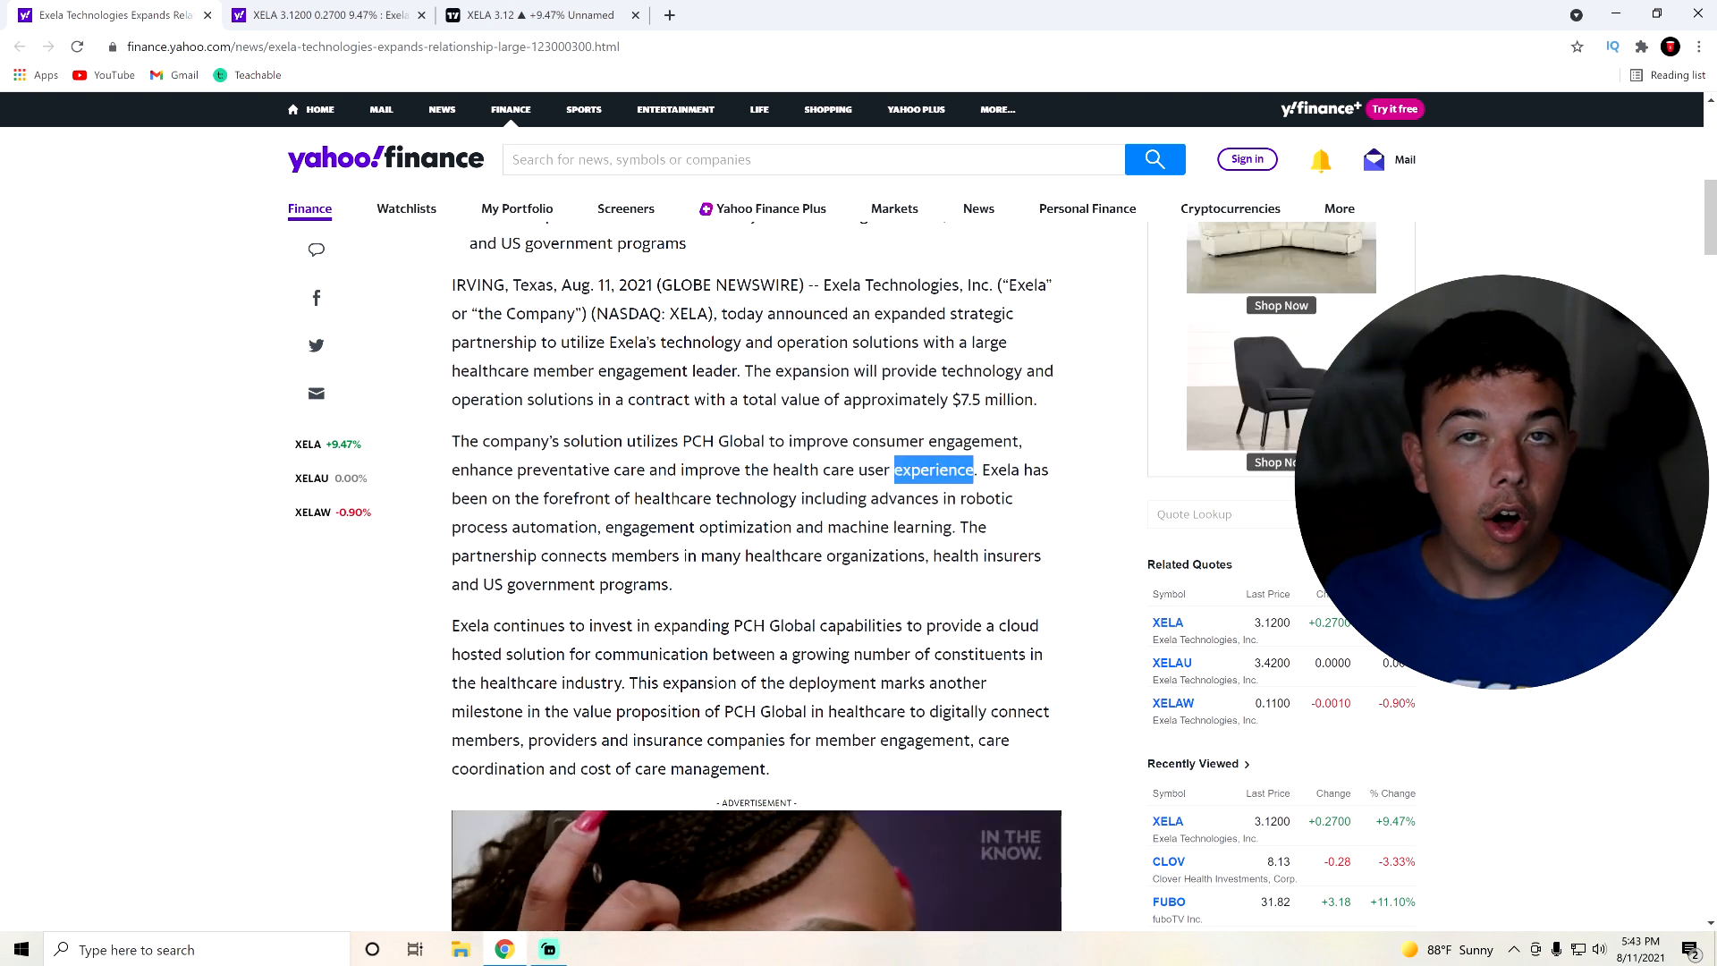
pyautogui.moveTo(973, 469); pyautogui.dragTo(450, 441)
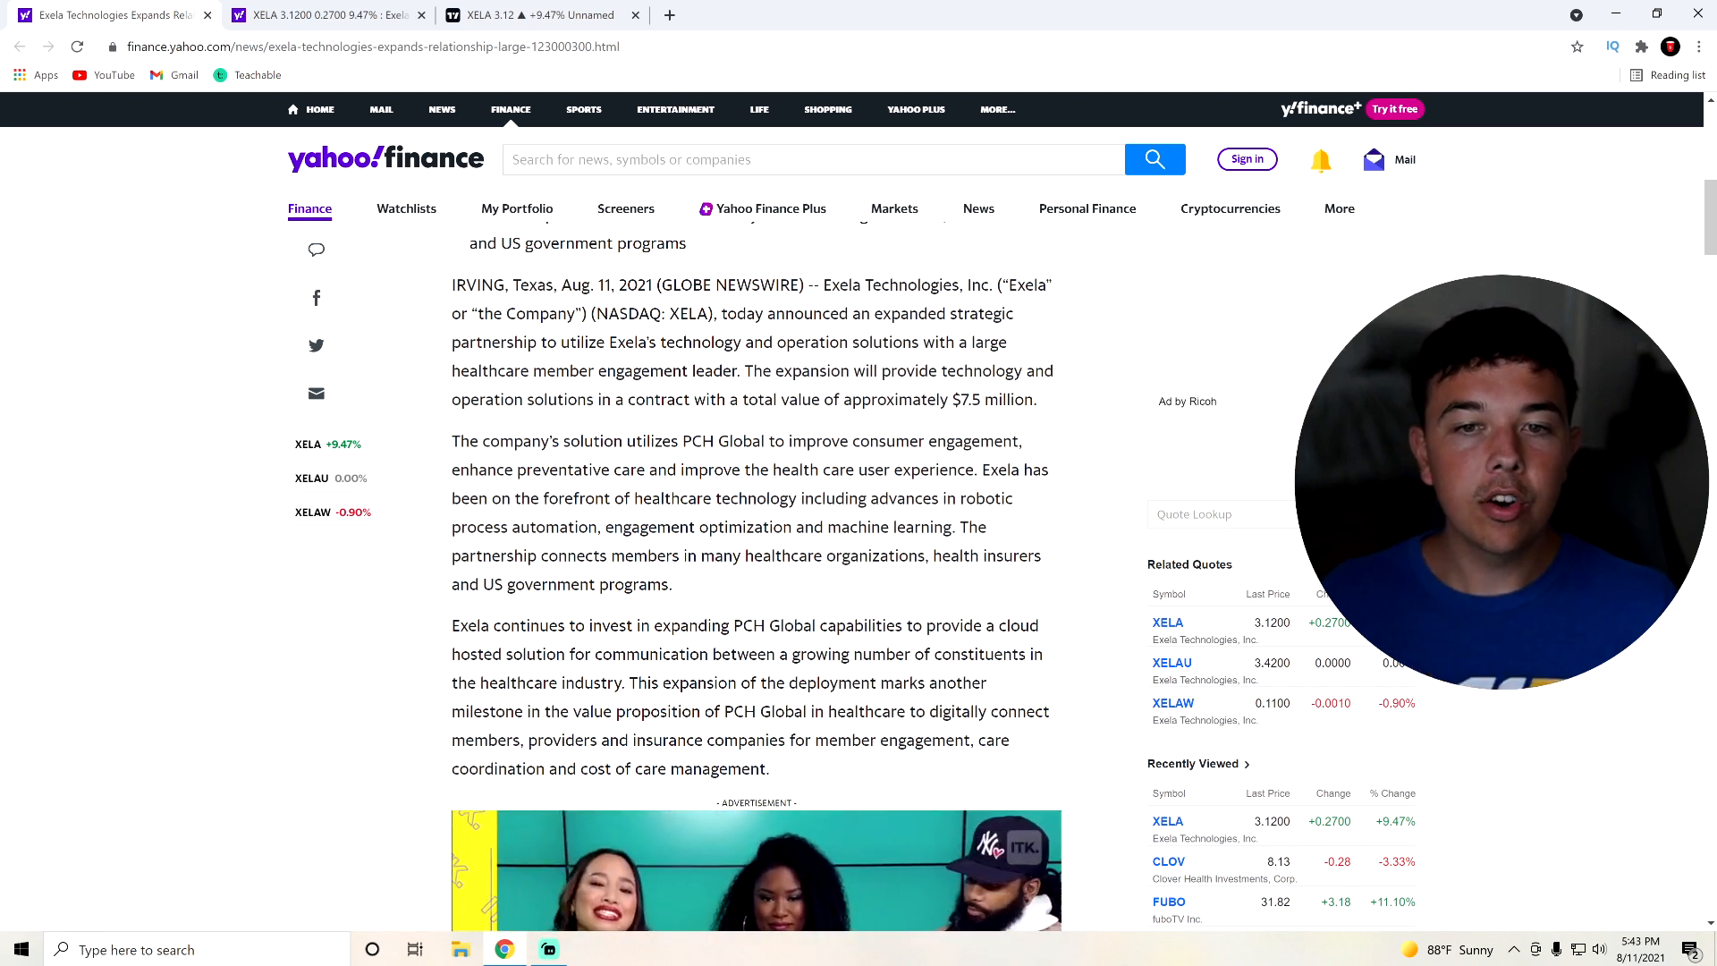
pyautogui.scroll(-3)
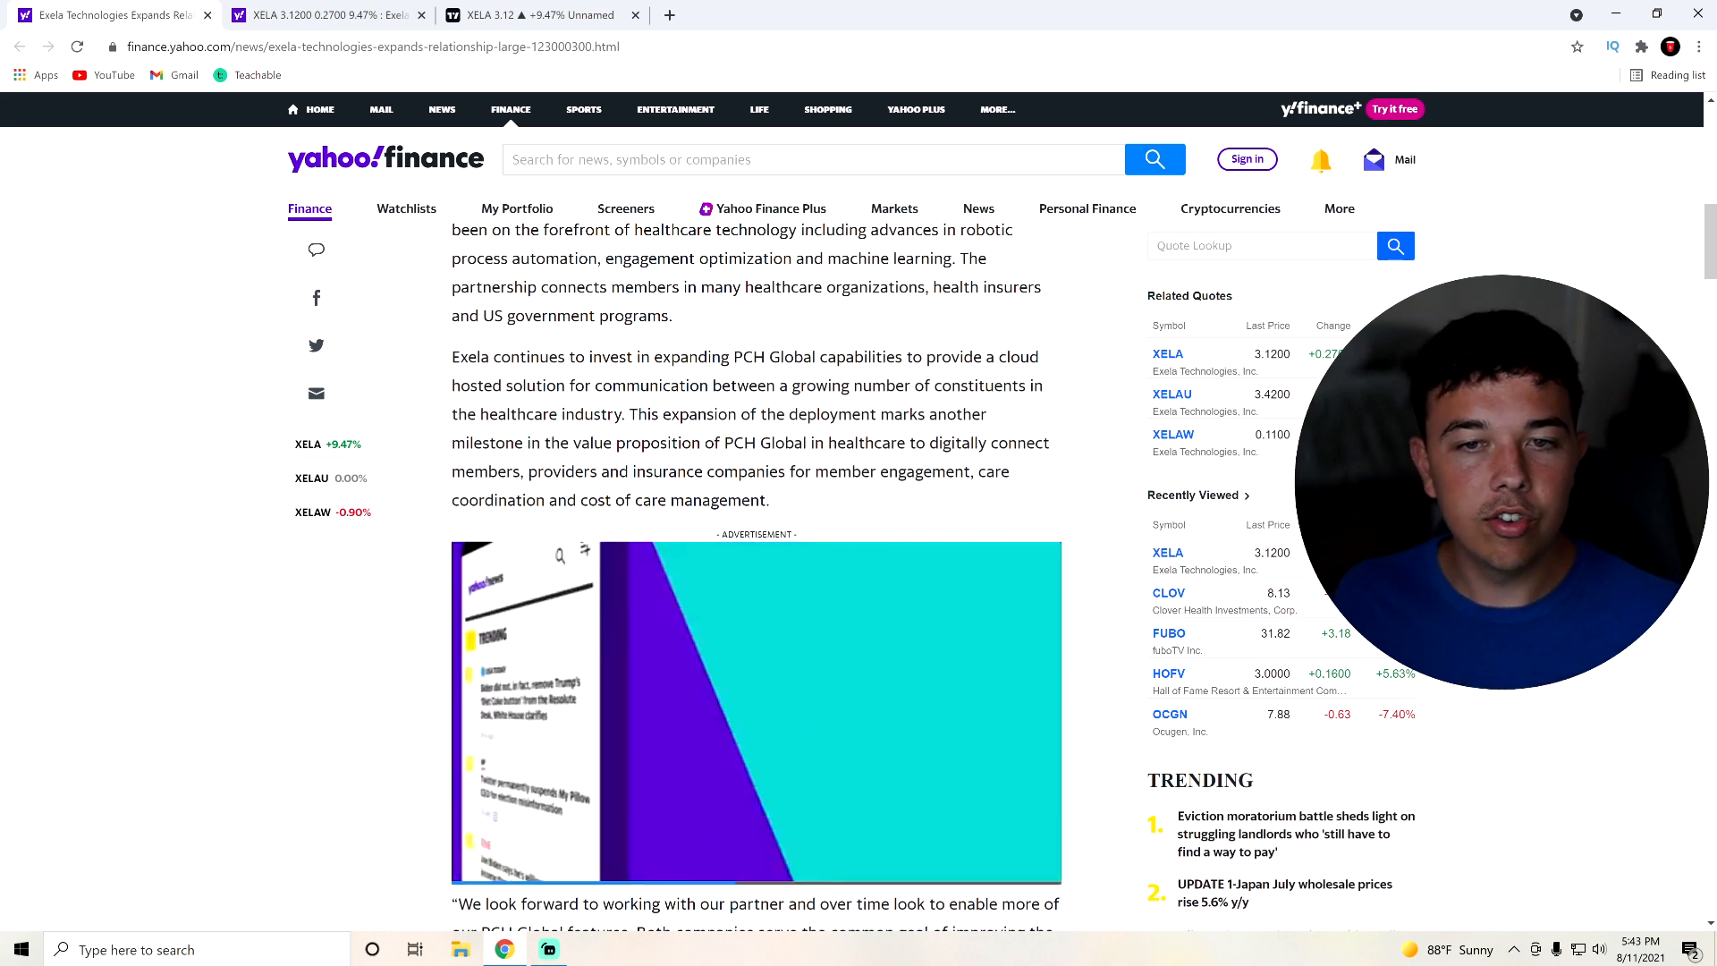
pyautogui.scroll(-3)
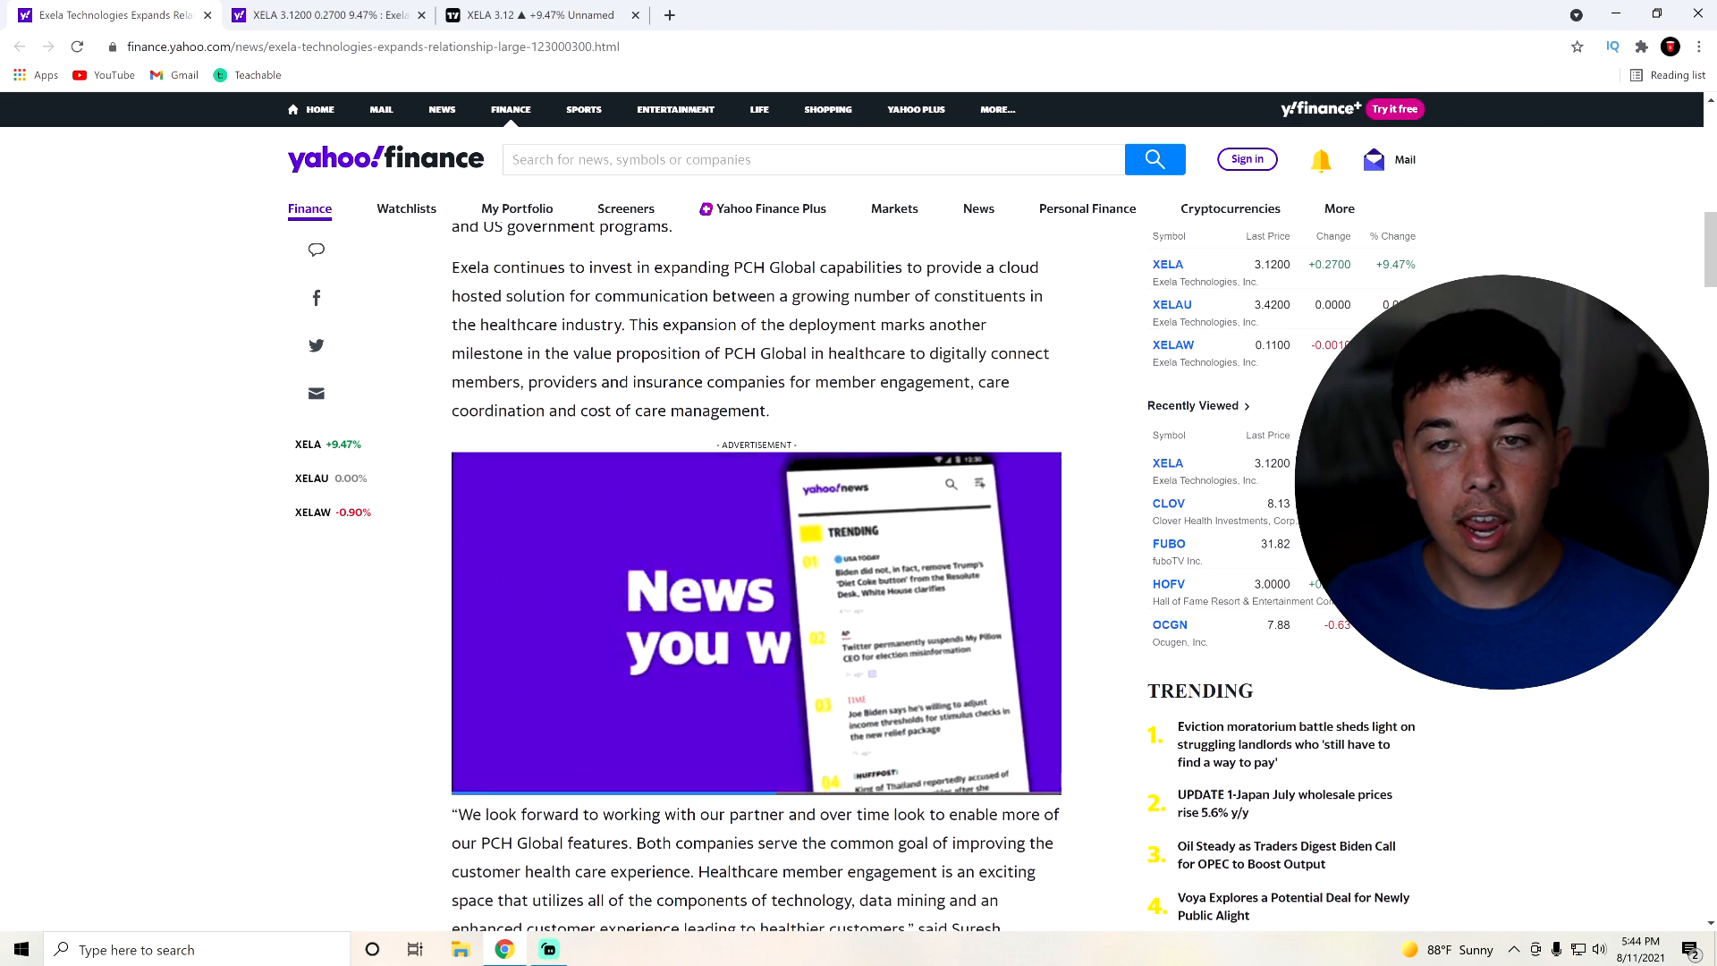
pyautogui.moveTo(453, 267); pyautogui.dragTo(769, 412)
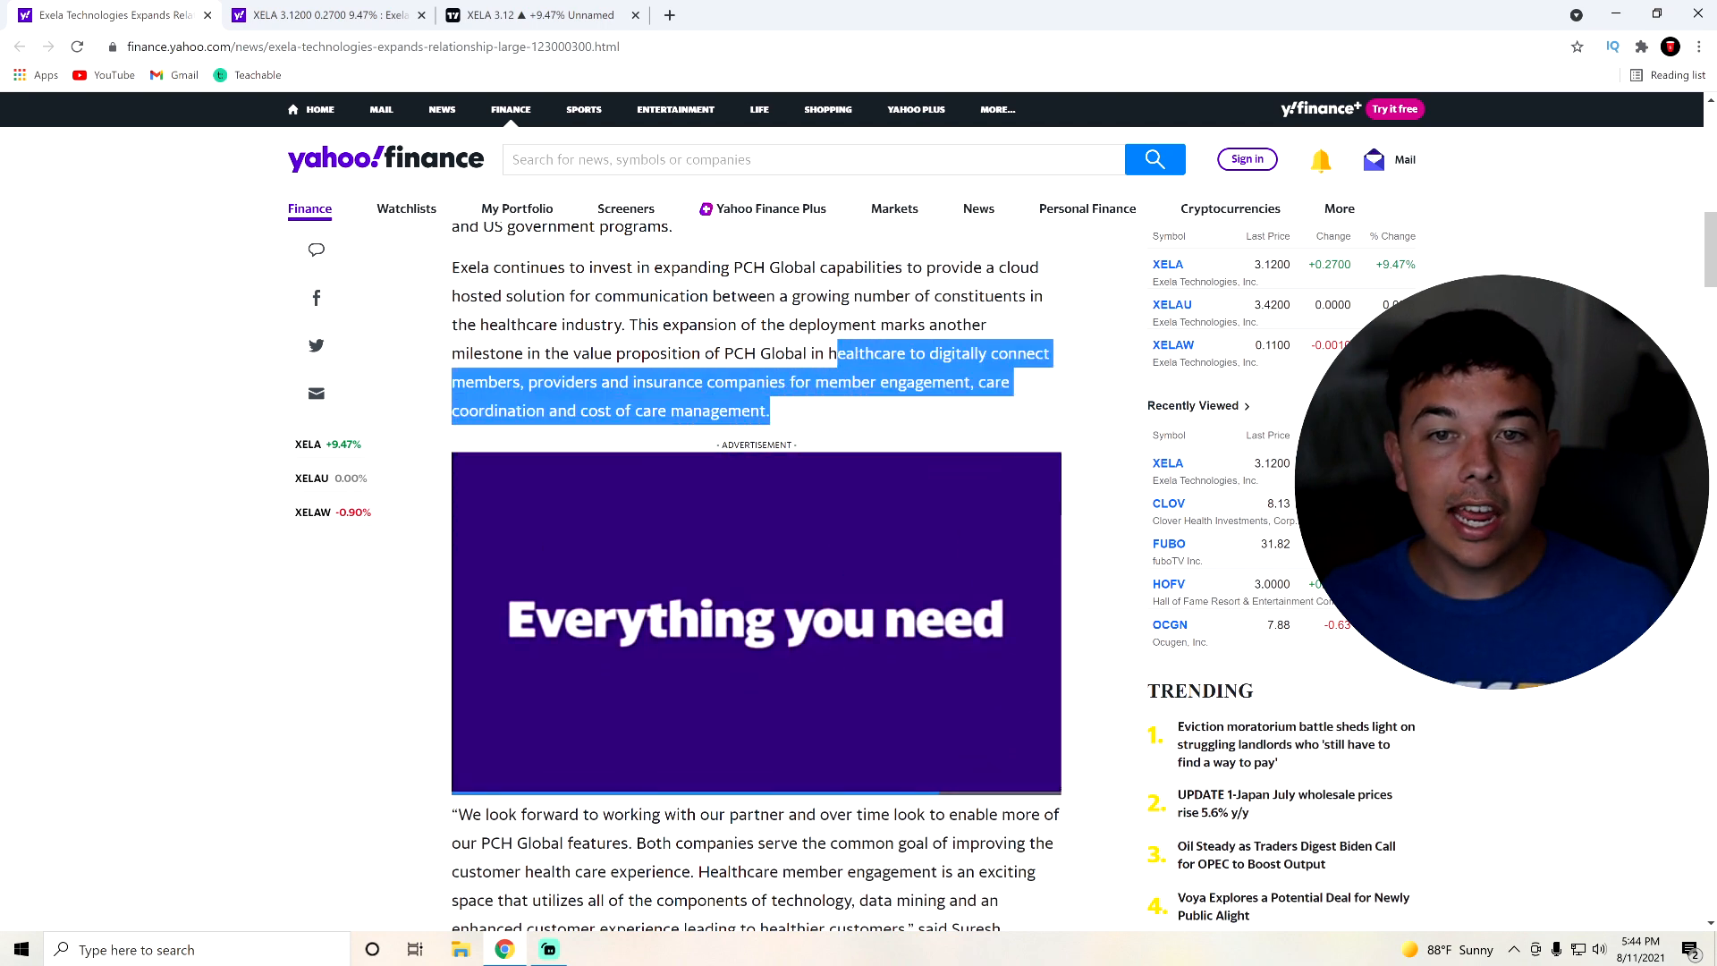
pyautogui.scroll(-3)
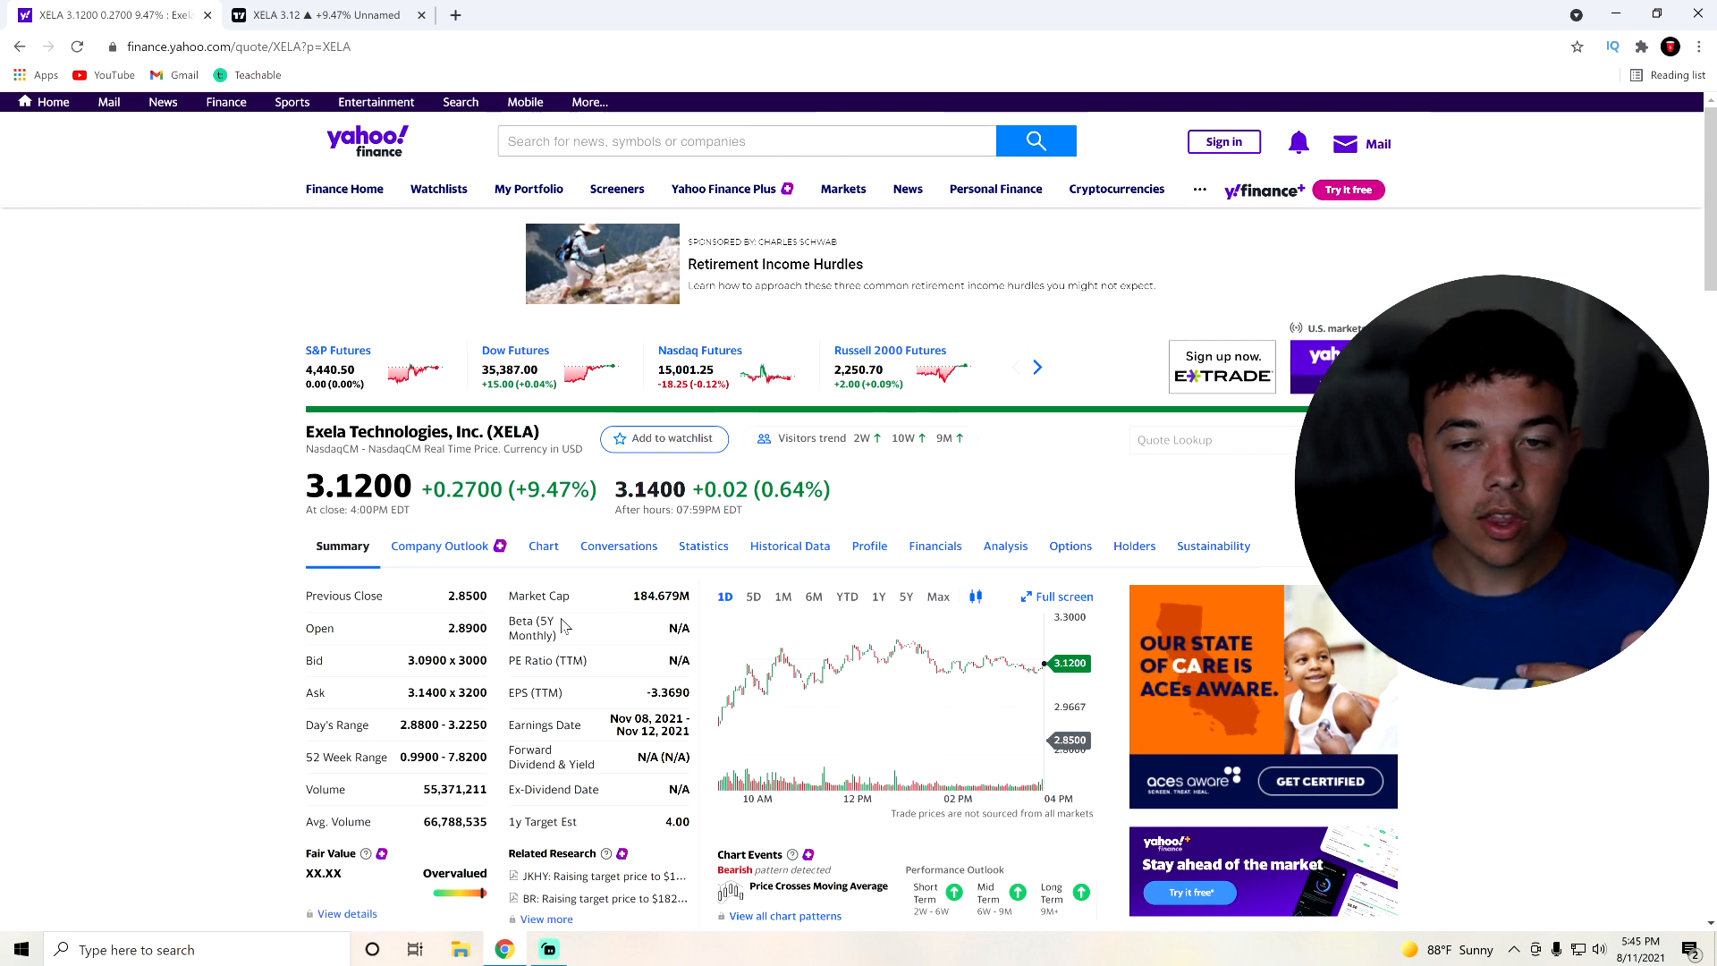
# Scroll the XELA quote page down to its Summary stats and news feed.
pyautogui.scroll(-3)
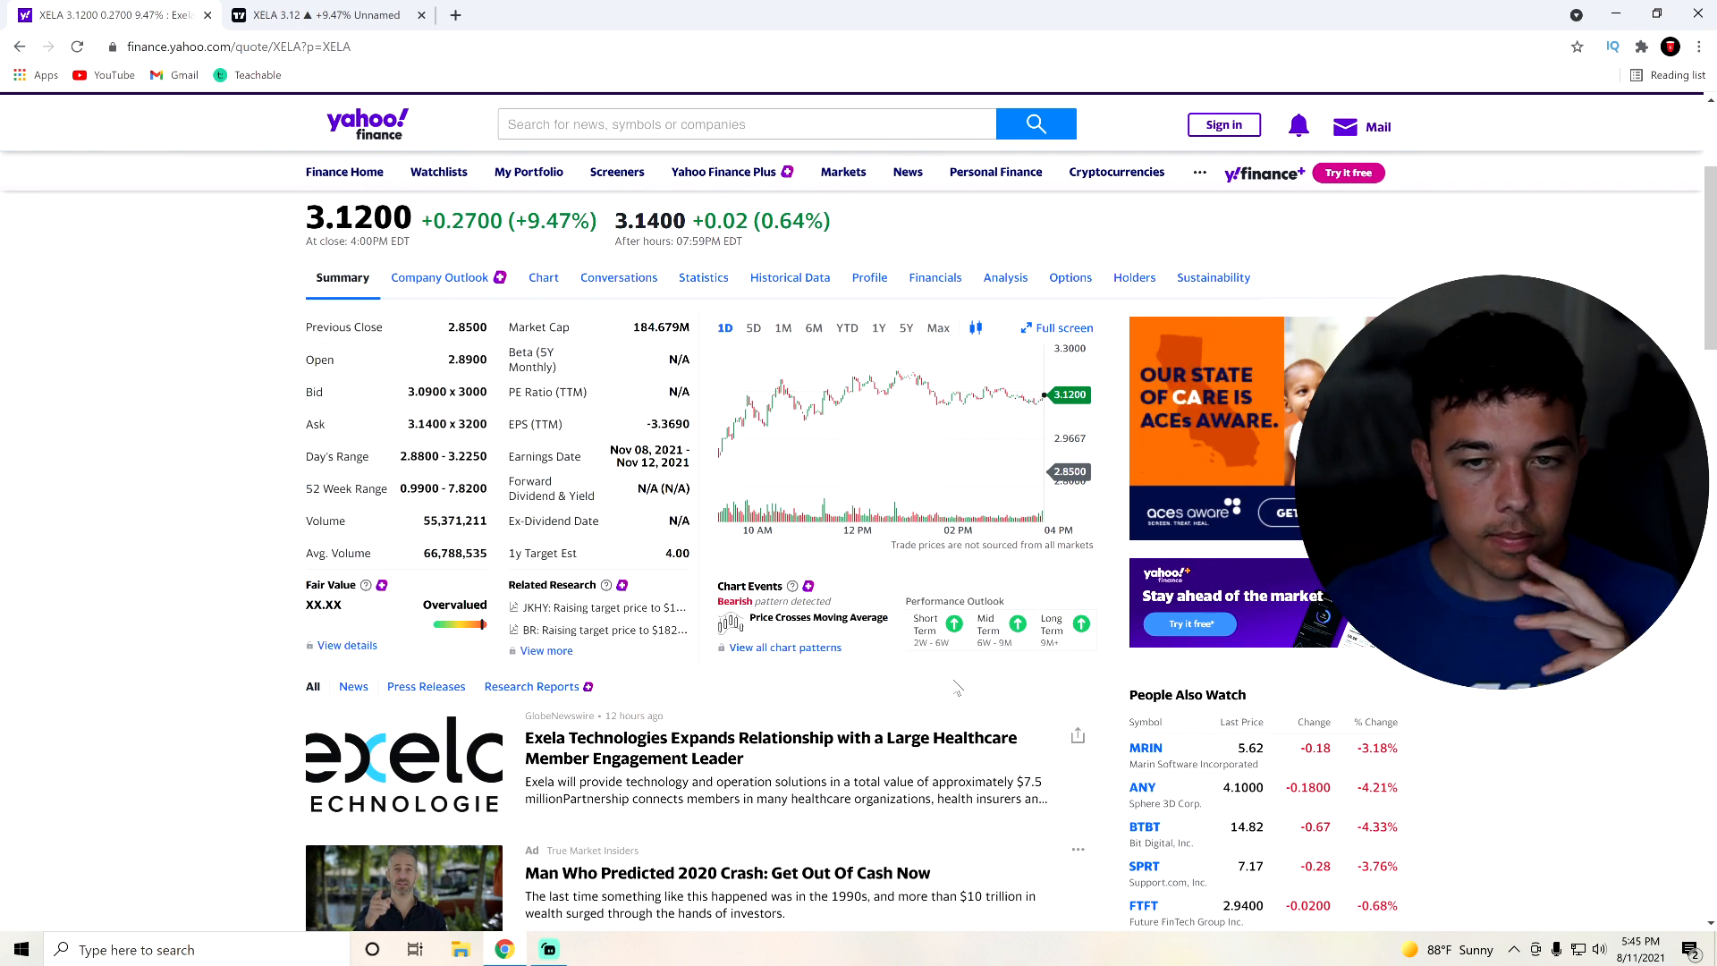
pyautogui.moveTo(907, 667)
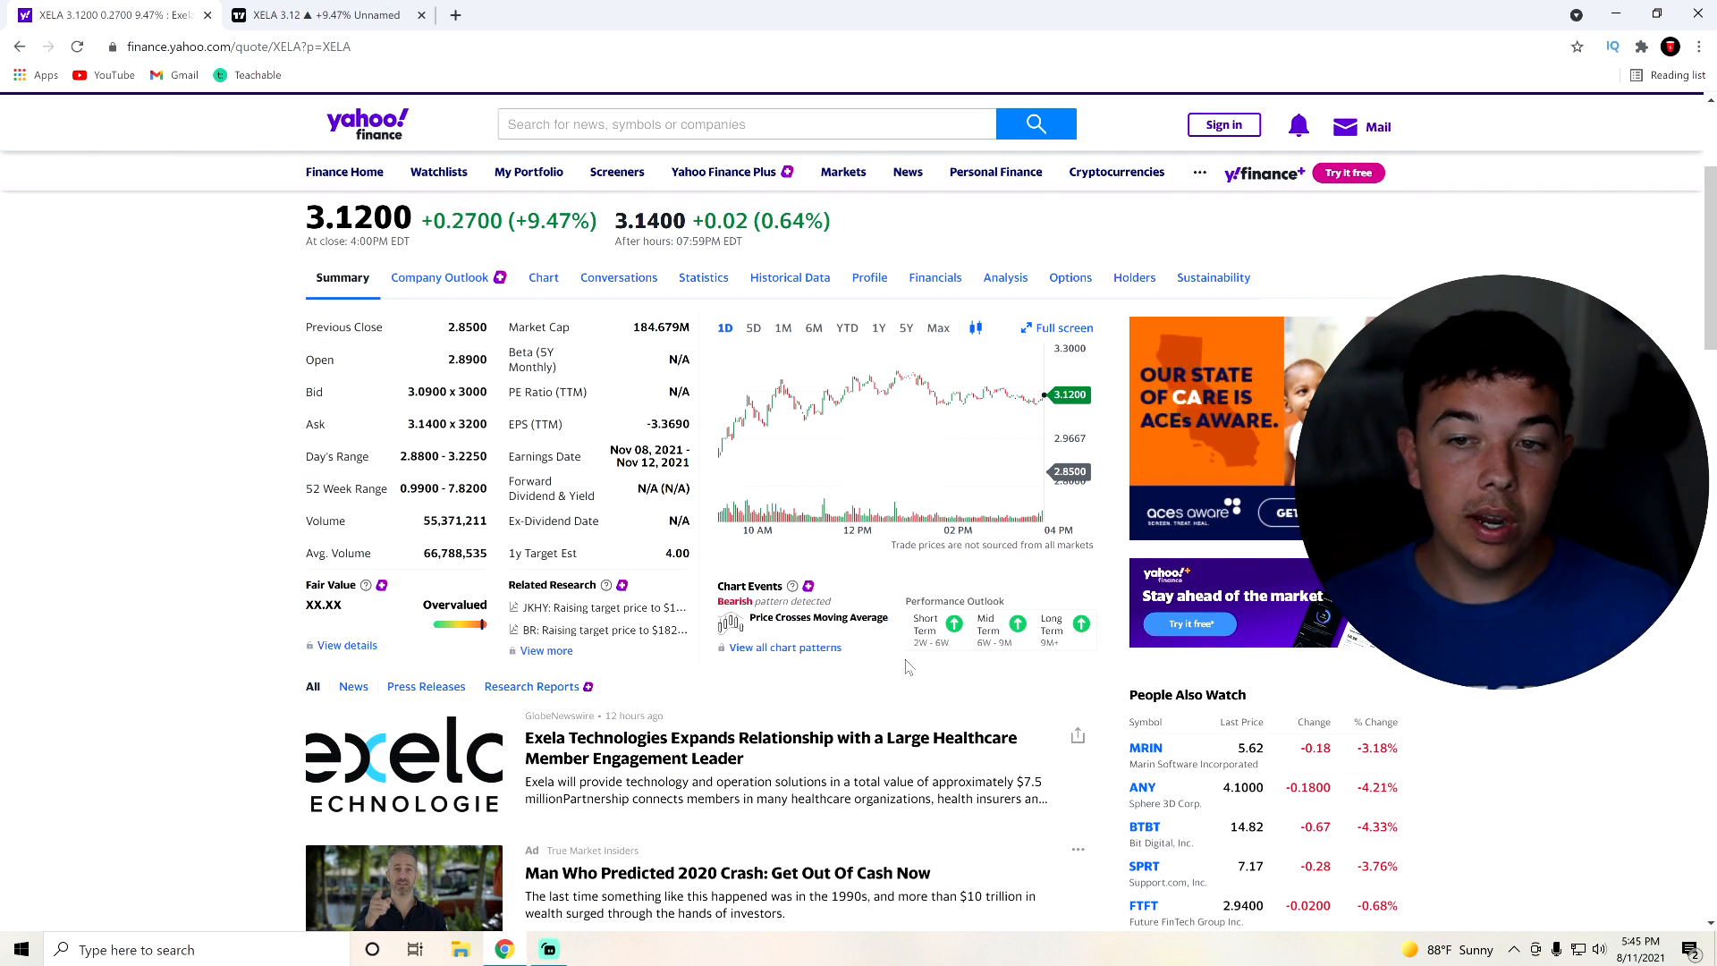
# Switch XELA's revenue and earnings chart in the Financials widget to Quarterly view.
pyautogui.scroll(-3)
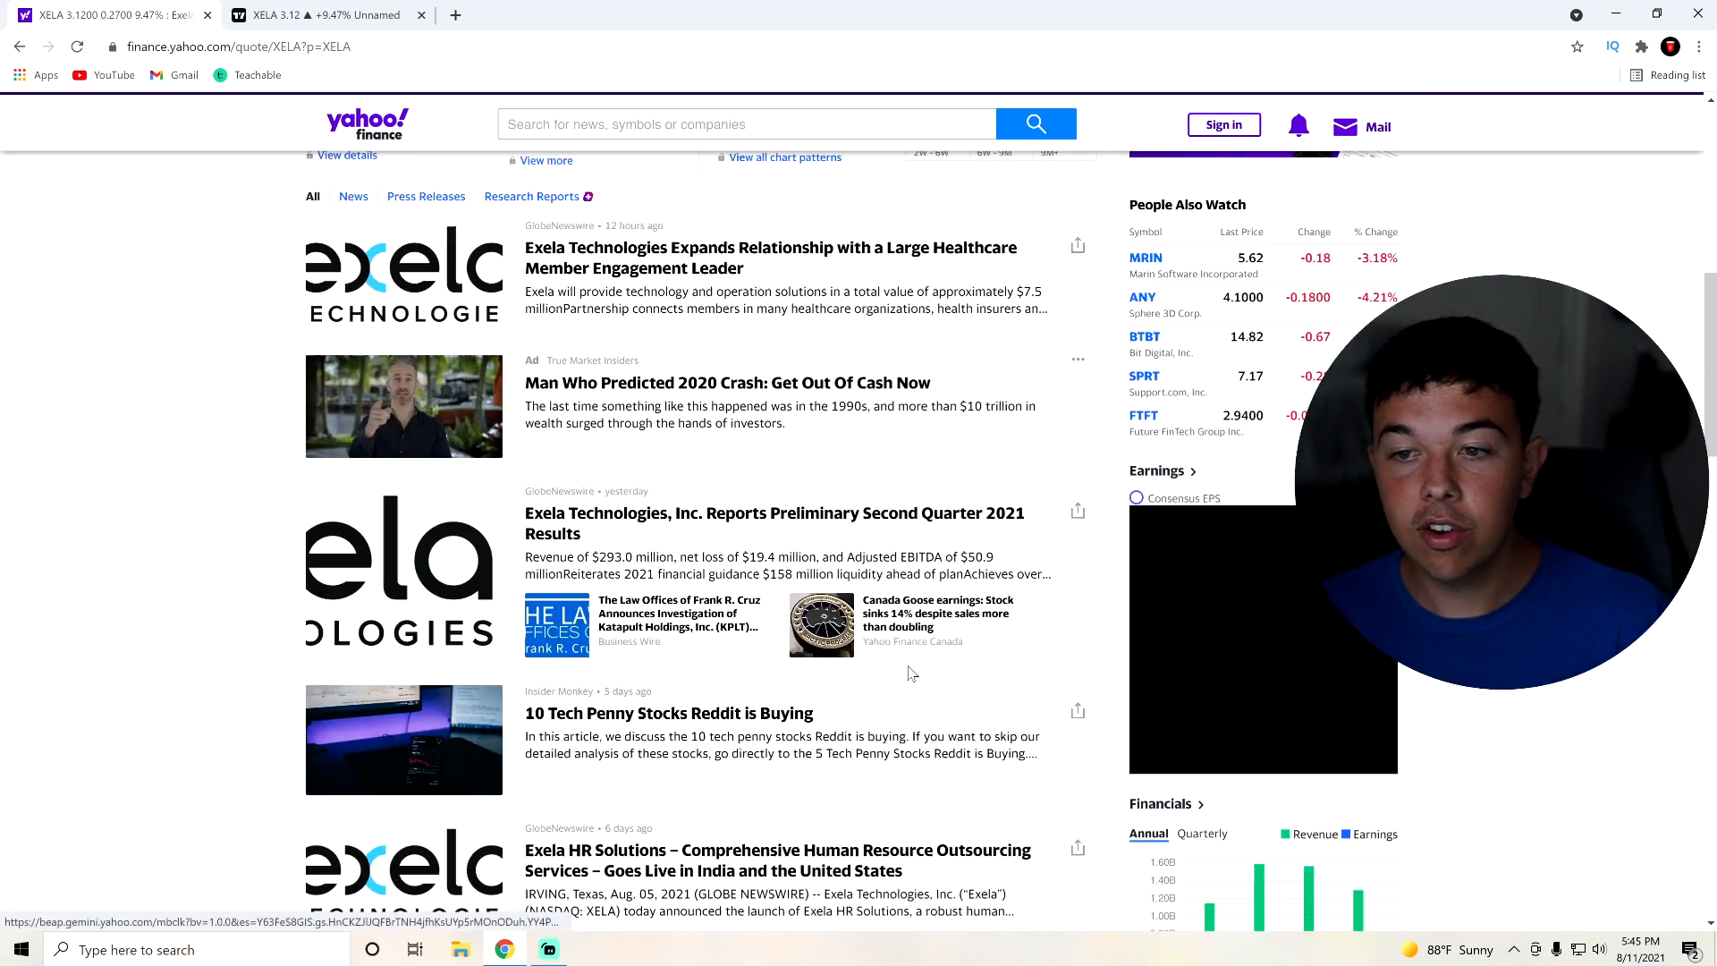
pyautogui.scroll(-3)
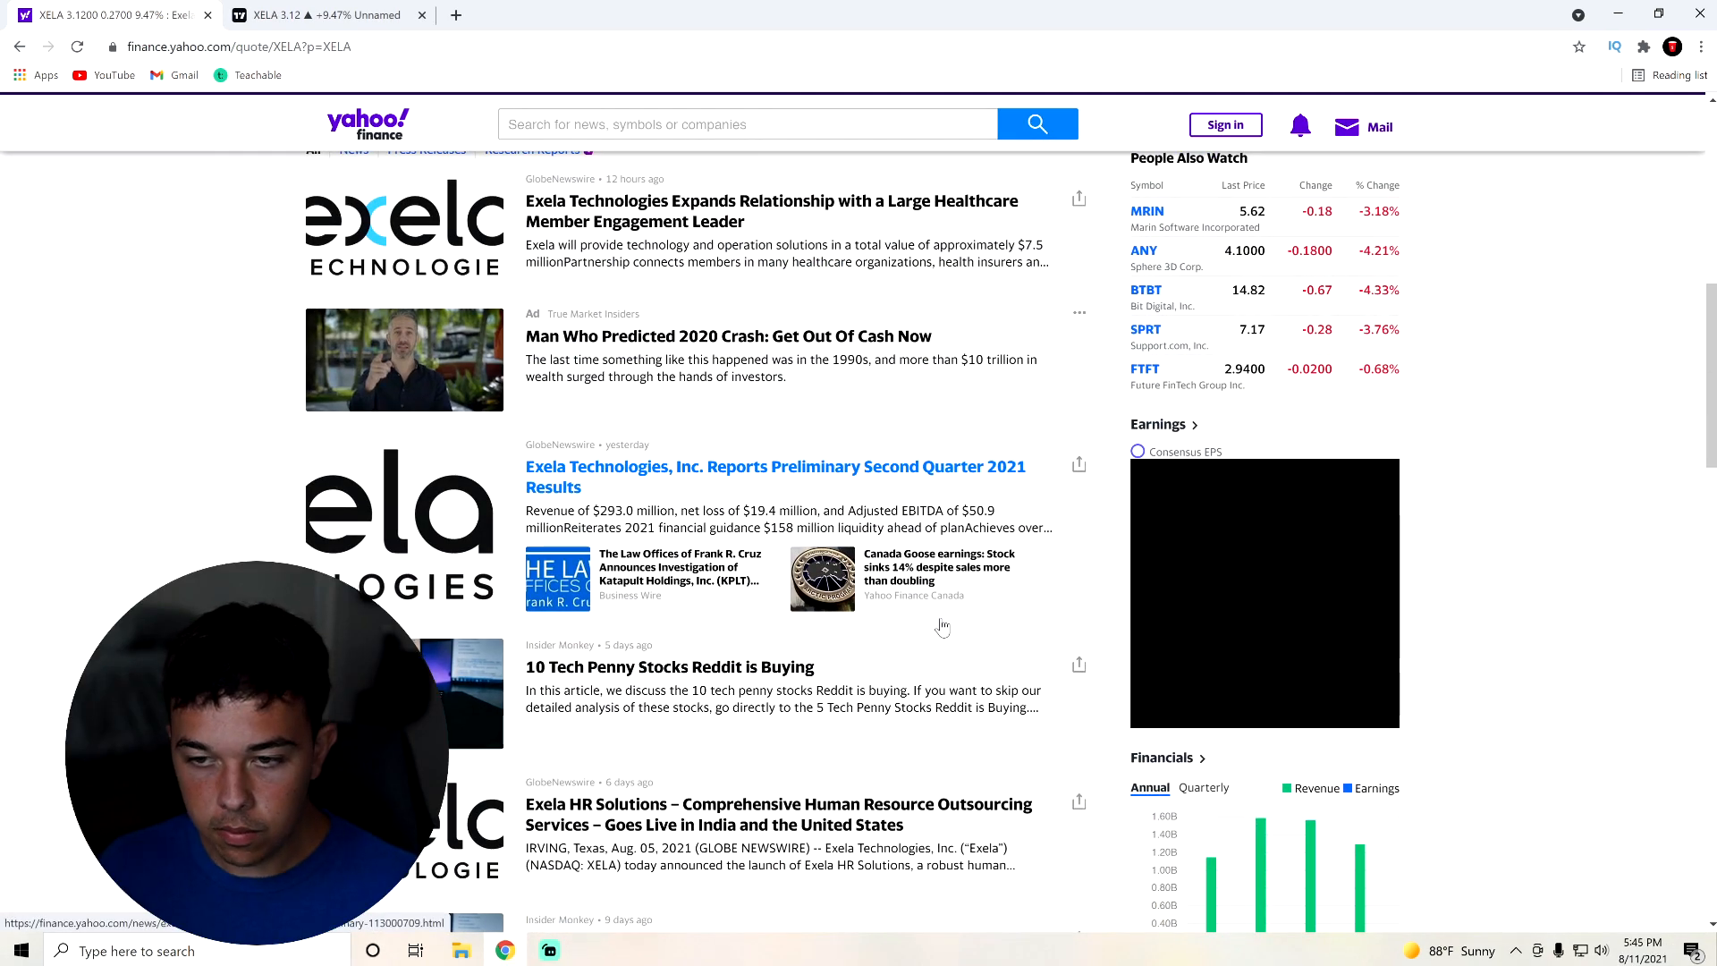
pyautogui.scroll(-3)
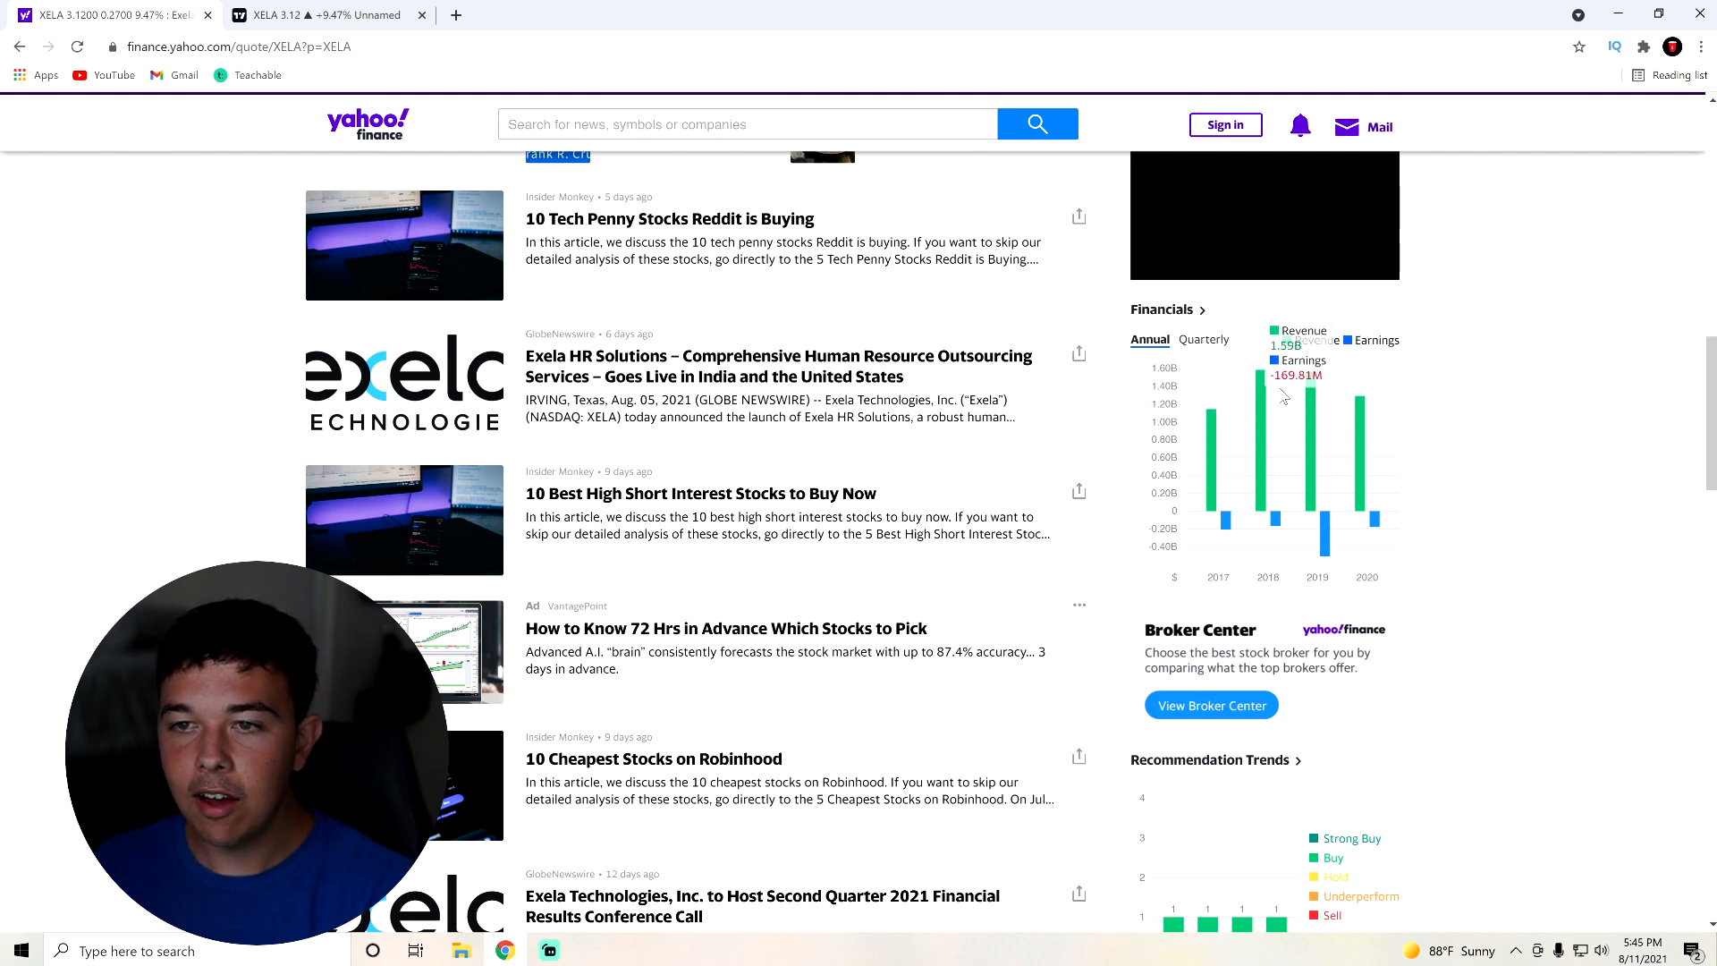
pyautogui.click(1204, 340)
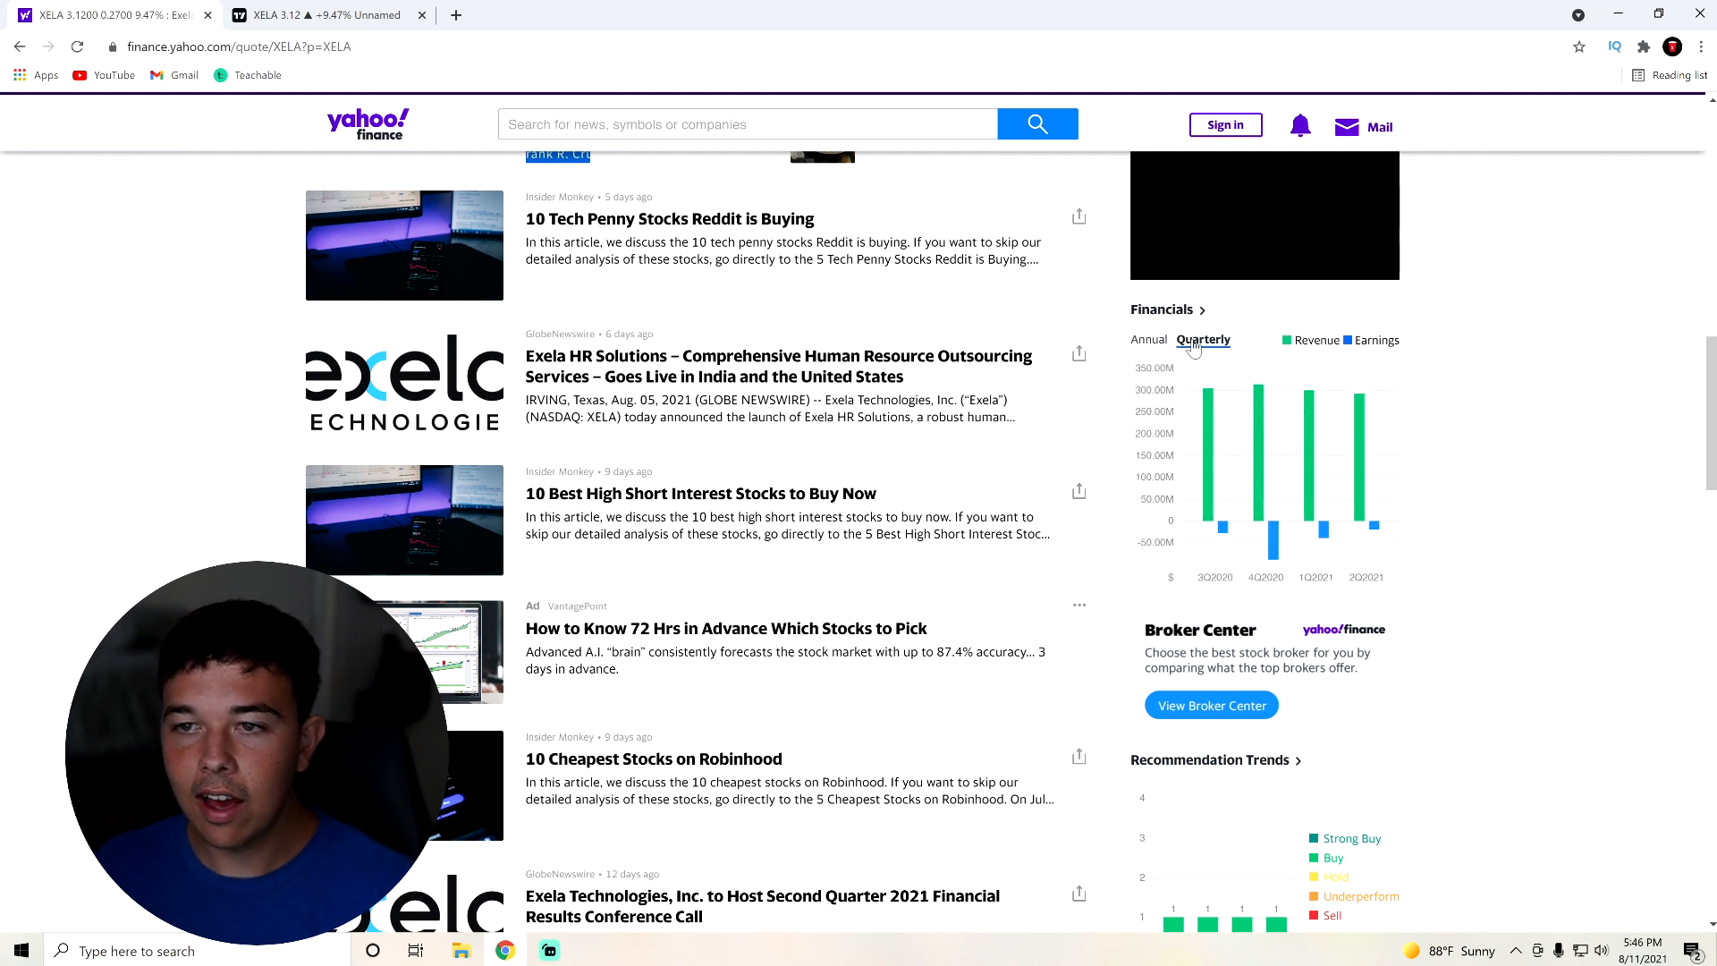
pyautogui.click(1148, 340)
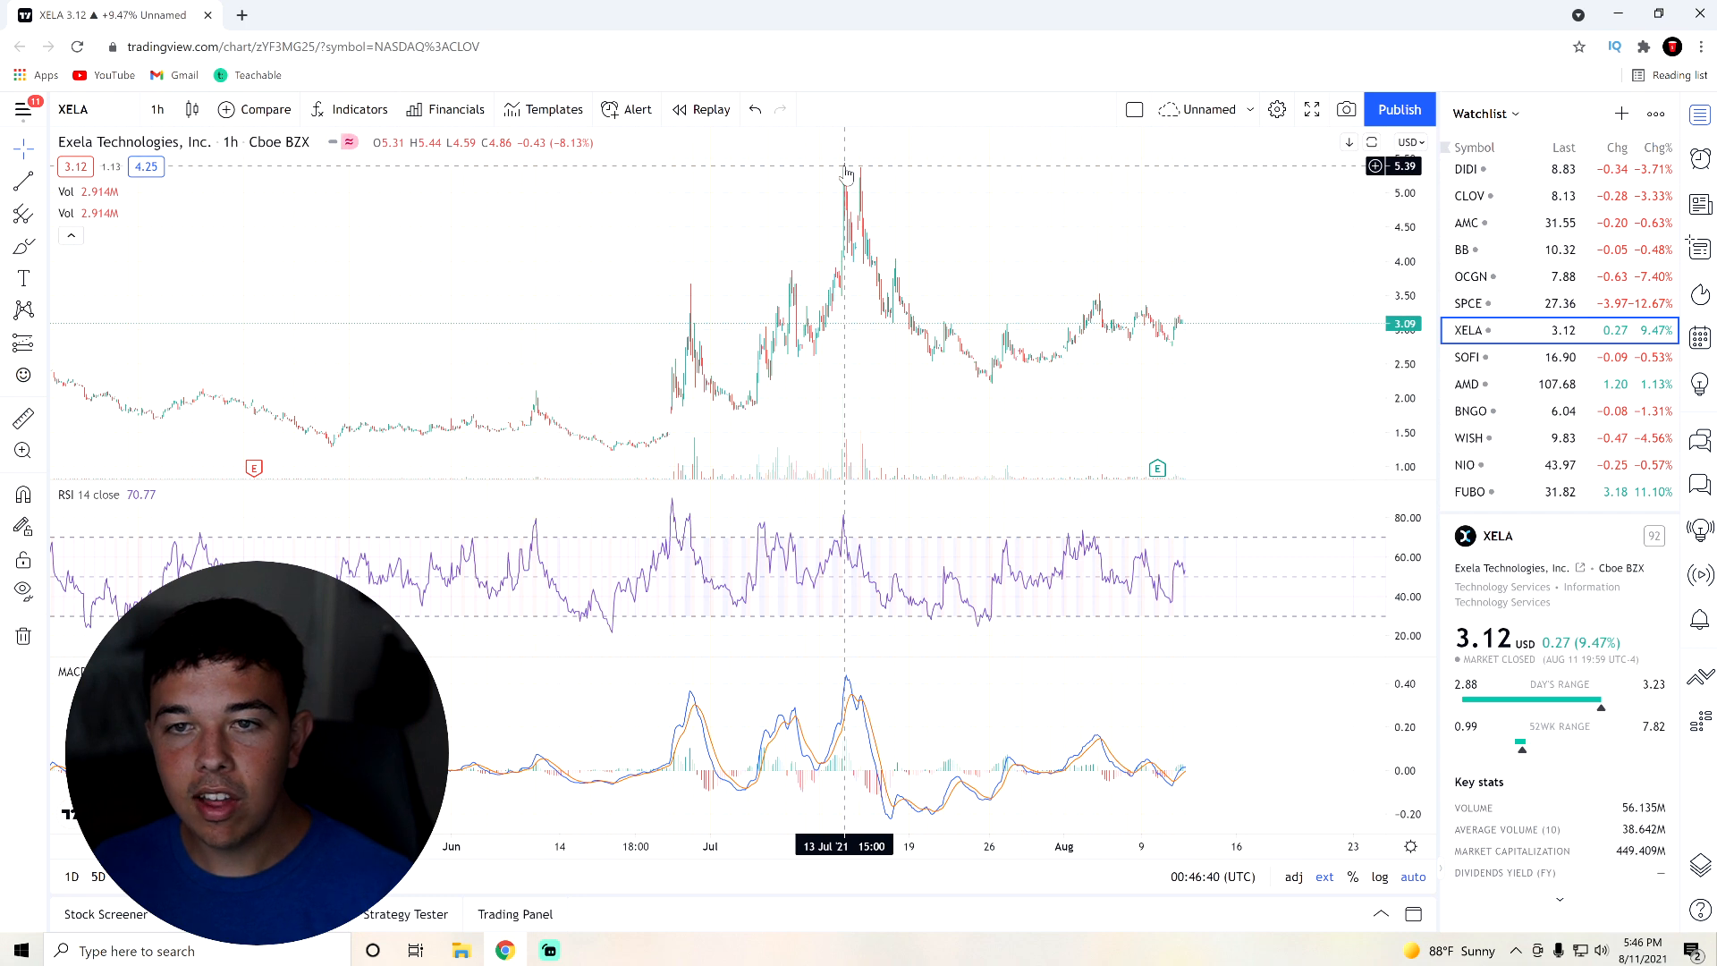
pyautogui.moveTo(825, 231)
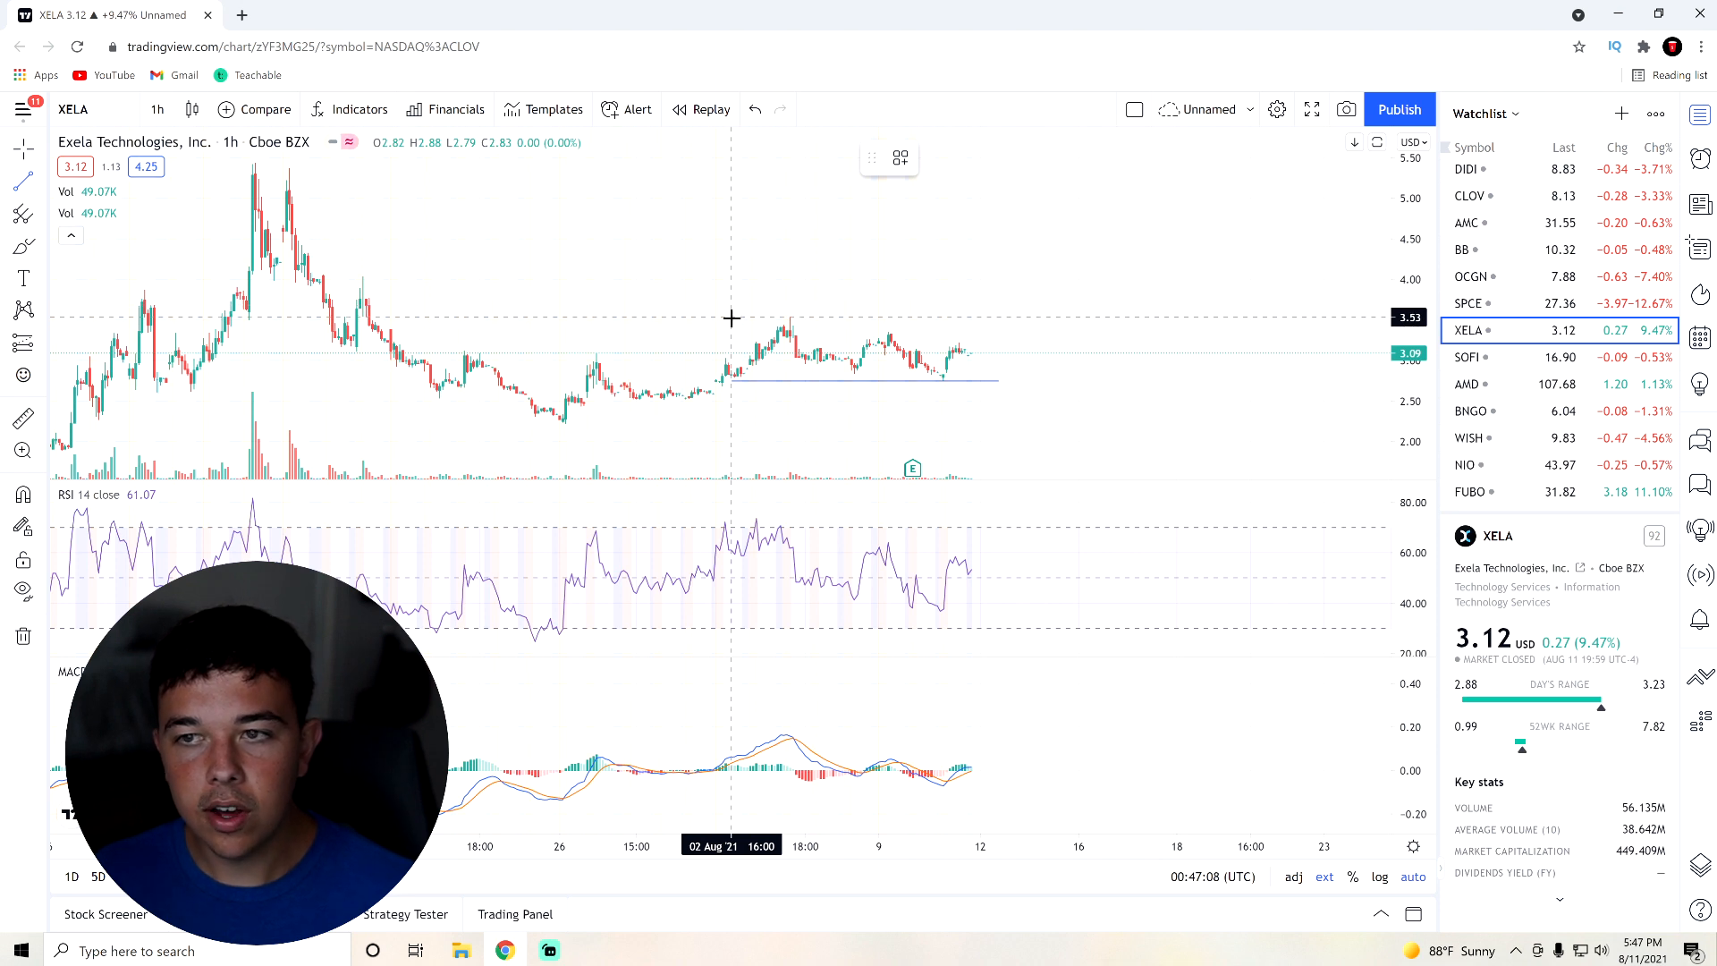
# Draw a horizontal resistance line near $3.55 along XELA's early-August highs.
pyautogui.moveTo(731, 316); pyautogui.dragTo(1018, 316)
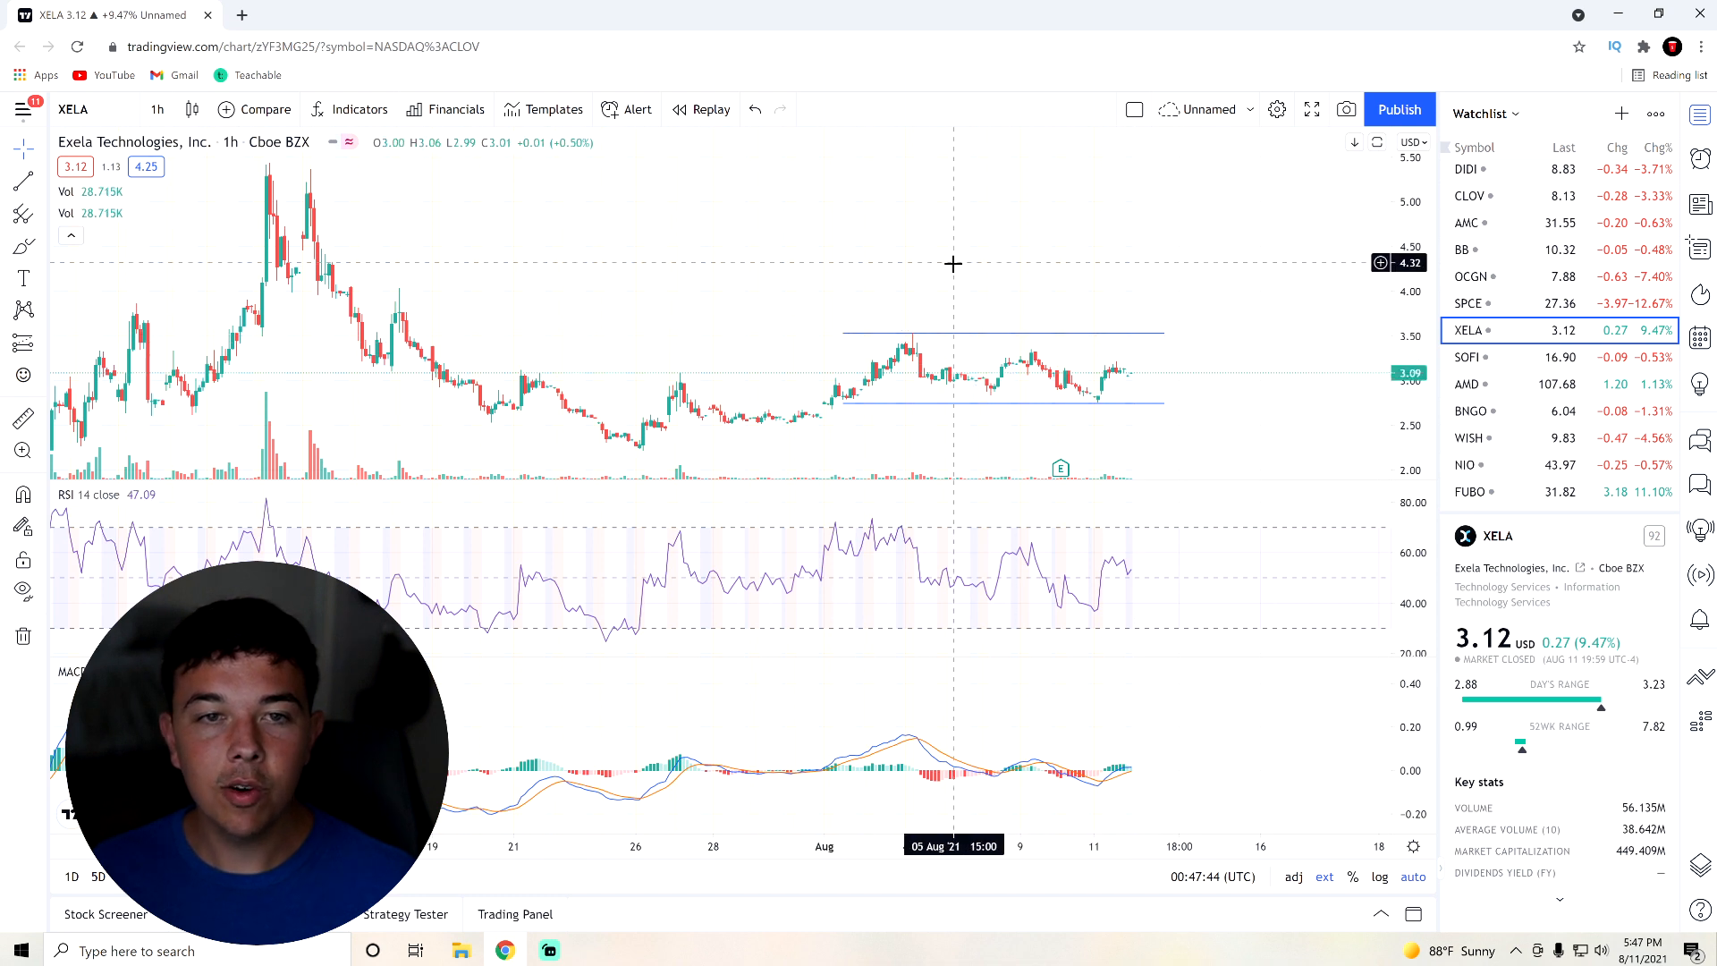
pyautogui.moveTo(916, 270)
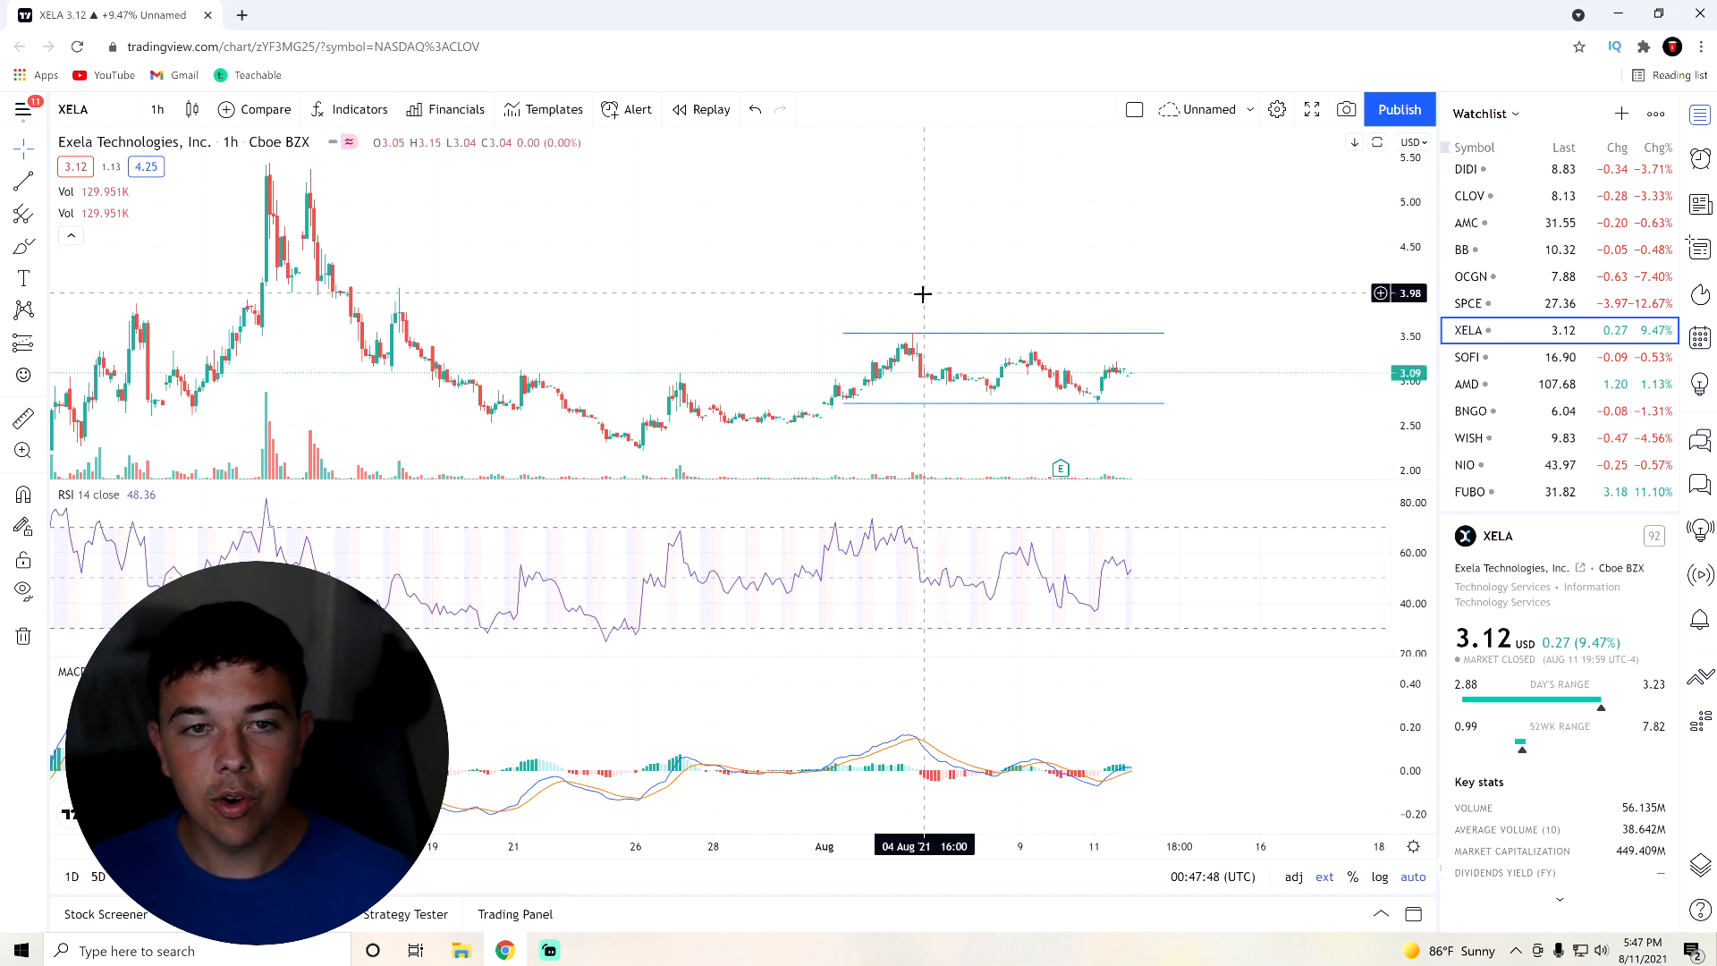
pyautogui.moveTo(923, 304)
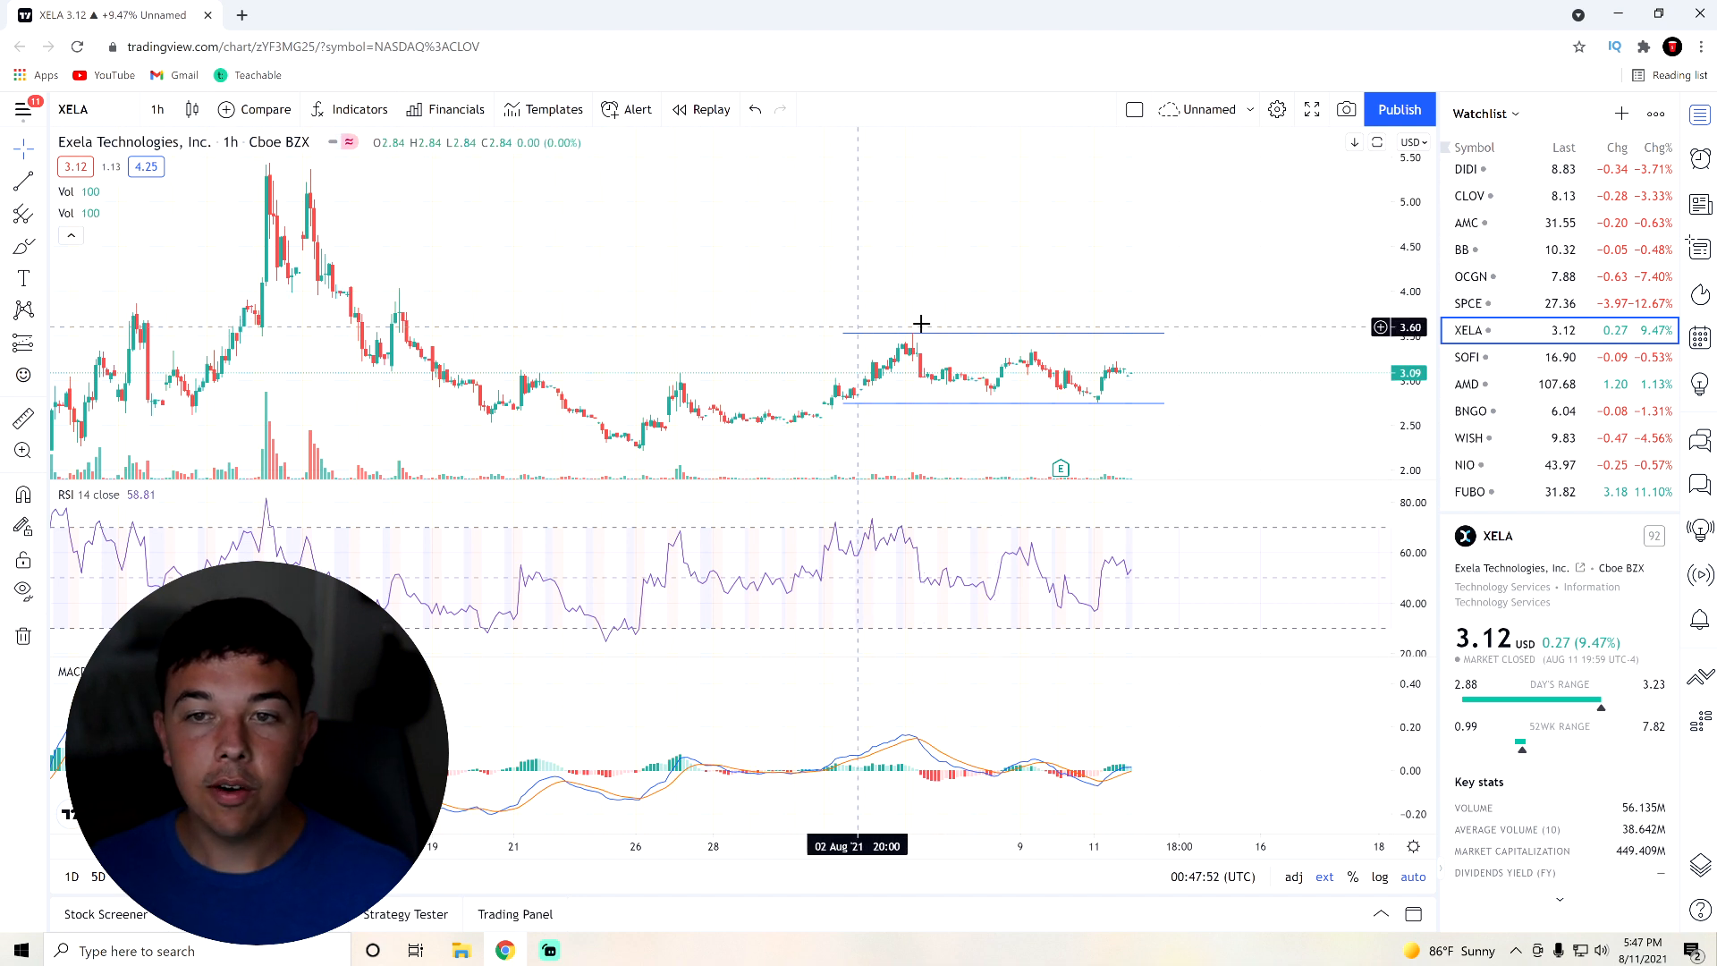
pyautogui.moveTo(1109, 336)
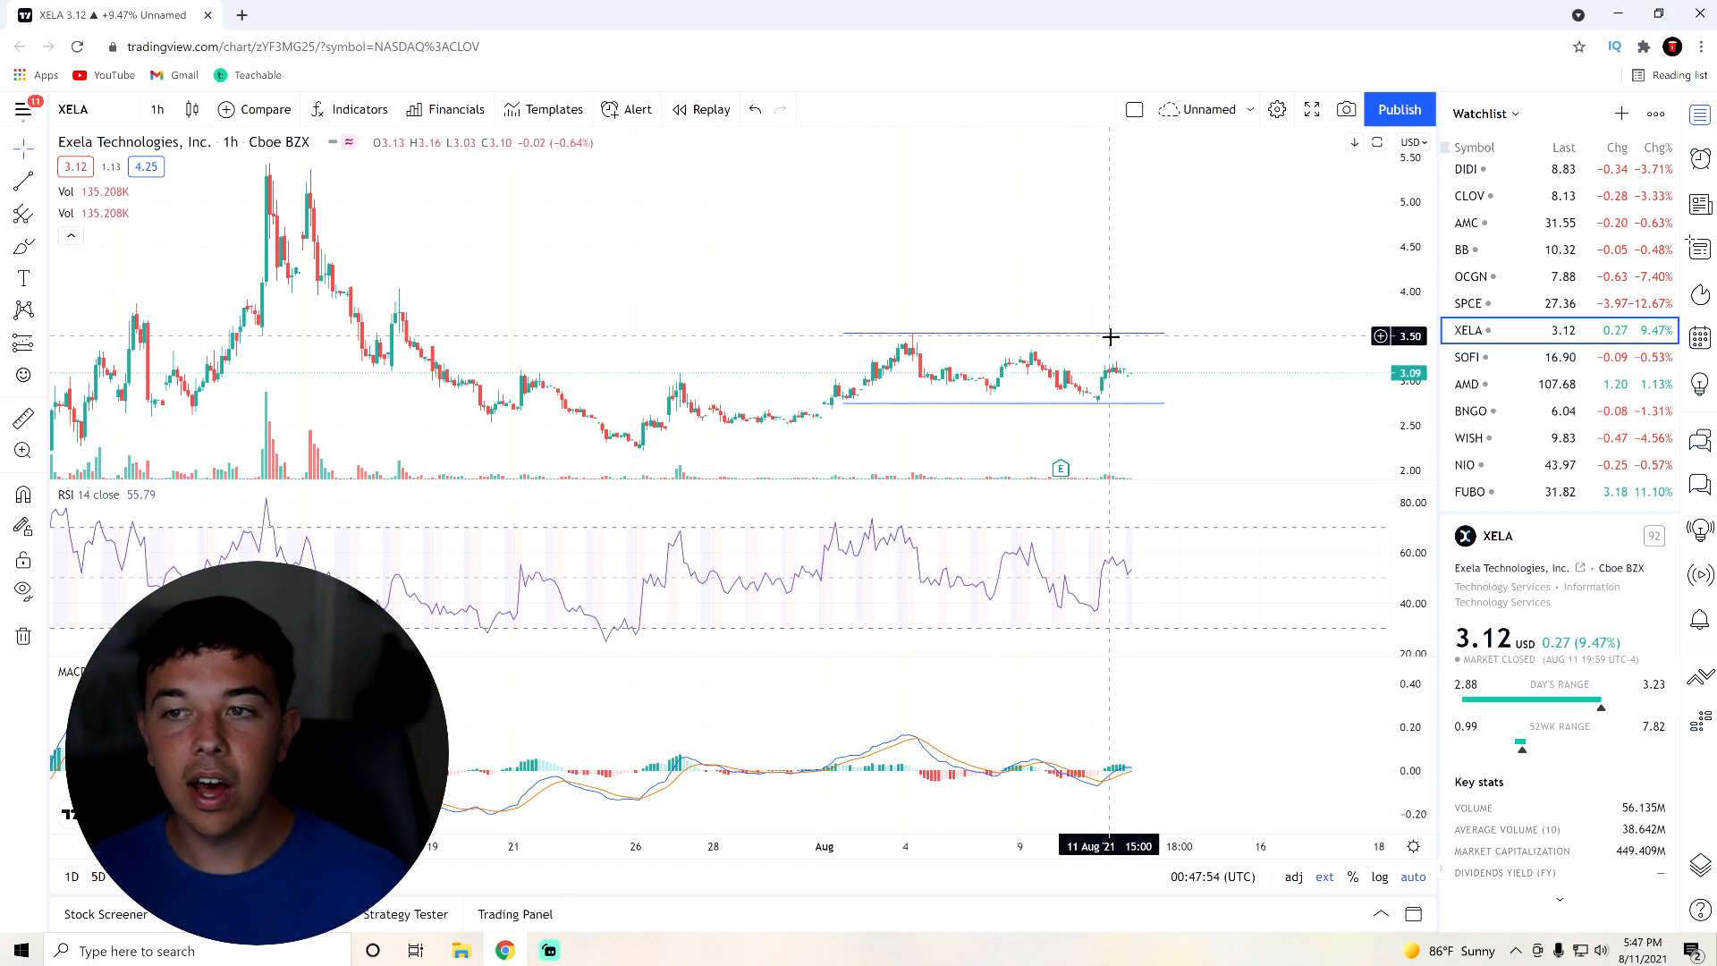
pyautogui.moveTo(951, 313)
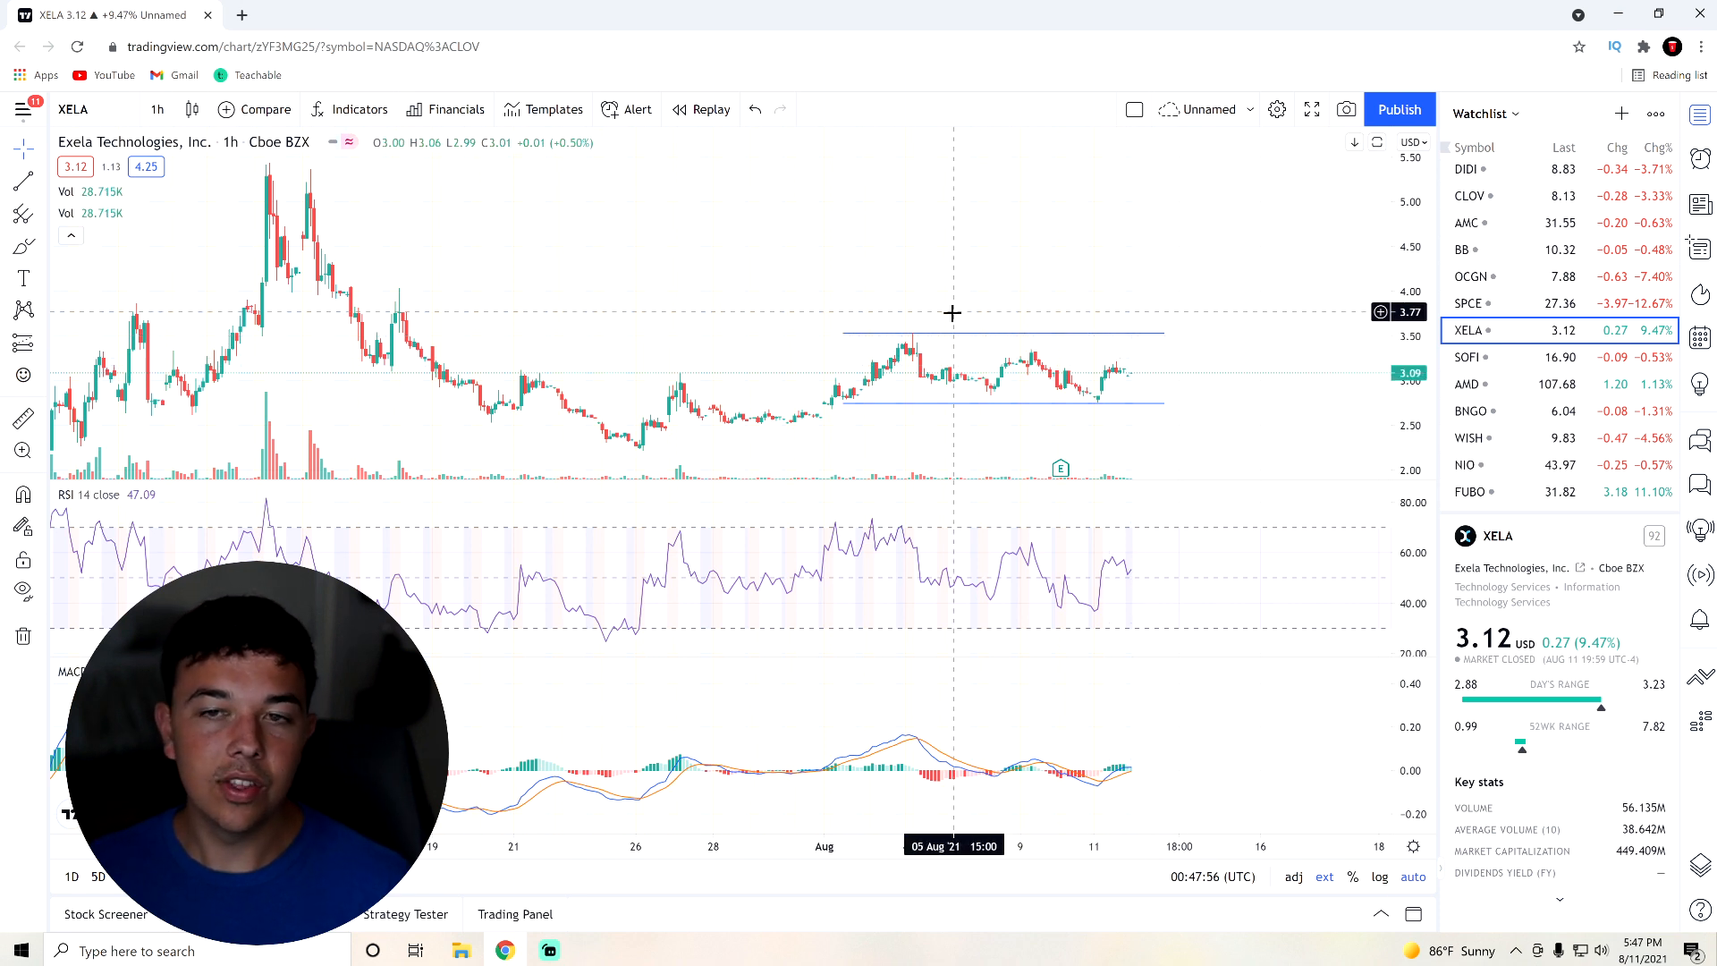
pyautogui.moveTo(1074, 449)
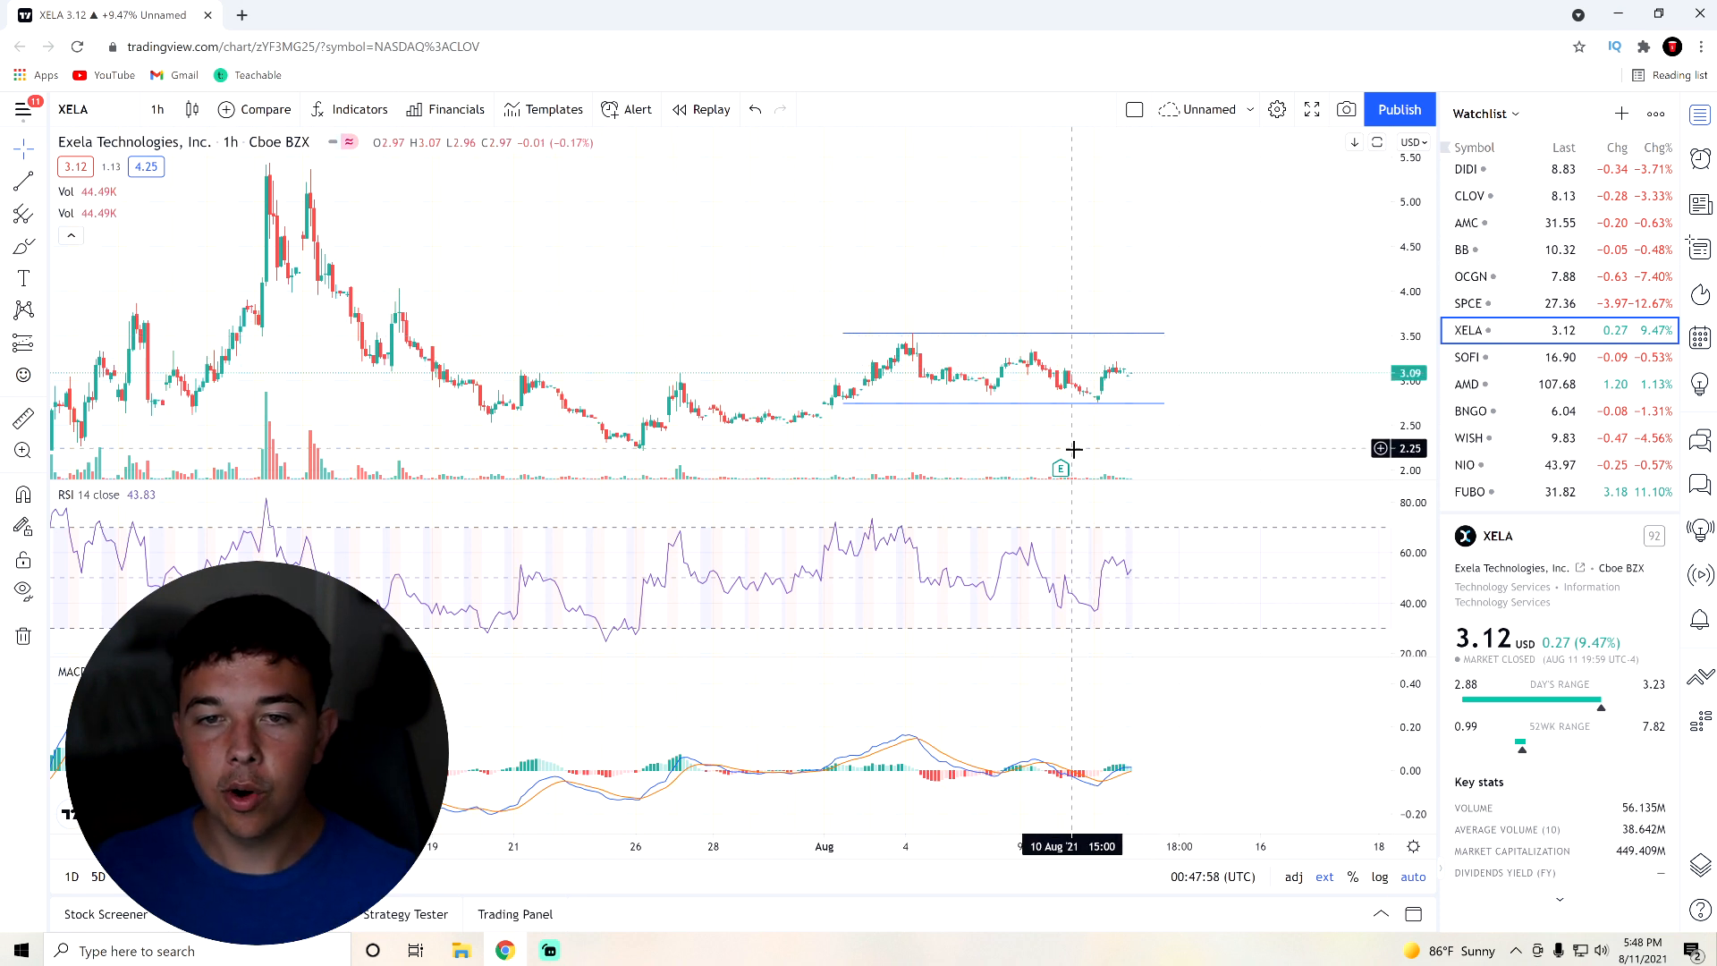